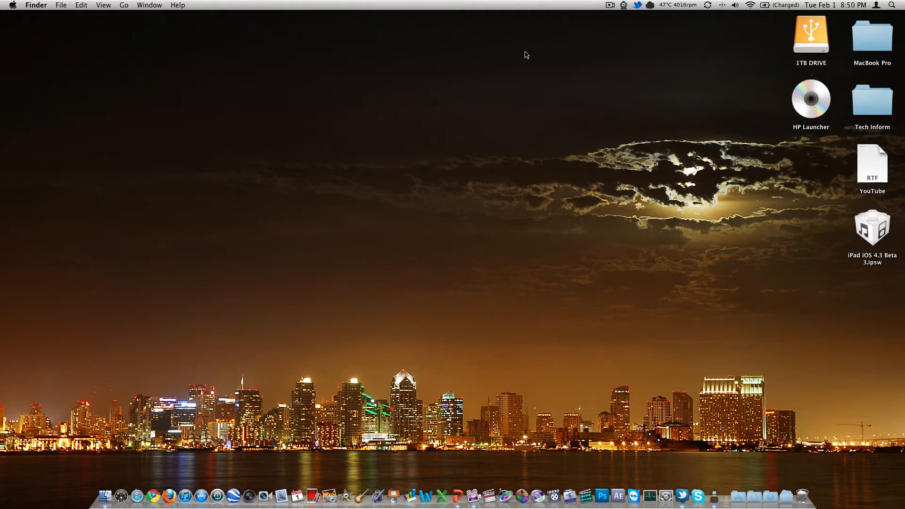
mouse_move(455, 495)
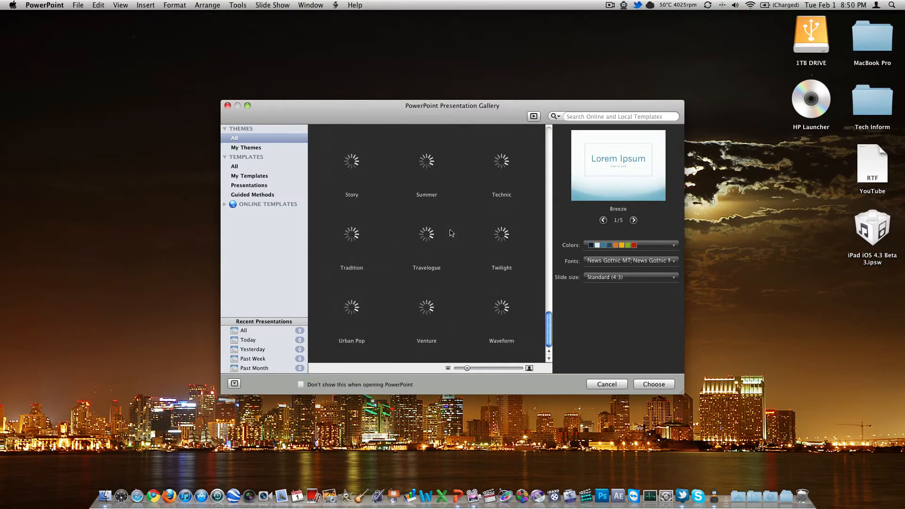
Preview the Breeze theme's sample slide layouts in the Presentation Gallery.
scroll(up, 3)
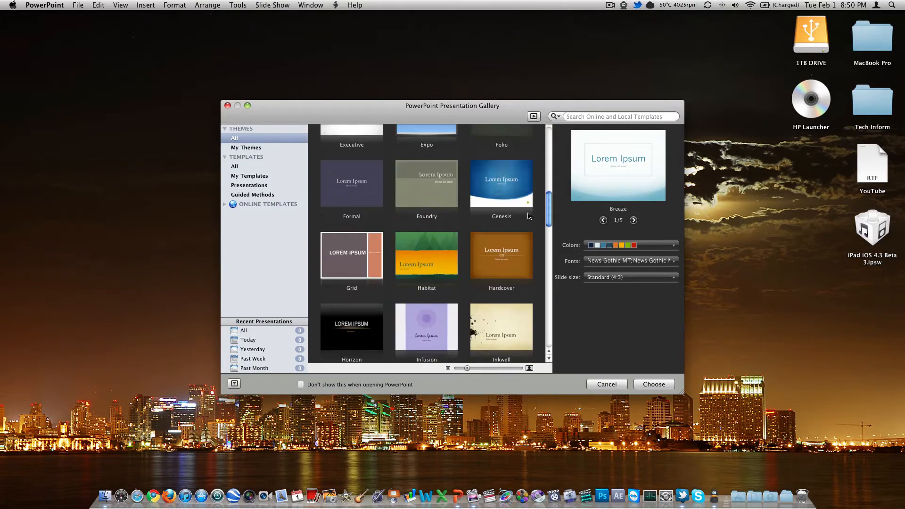
click(632, 220)
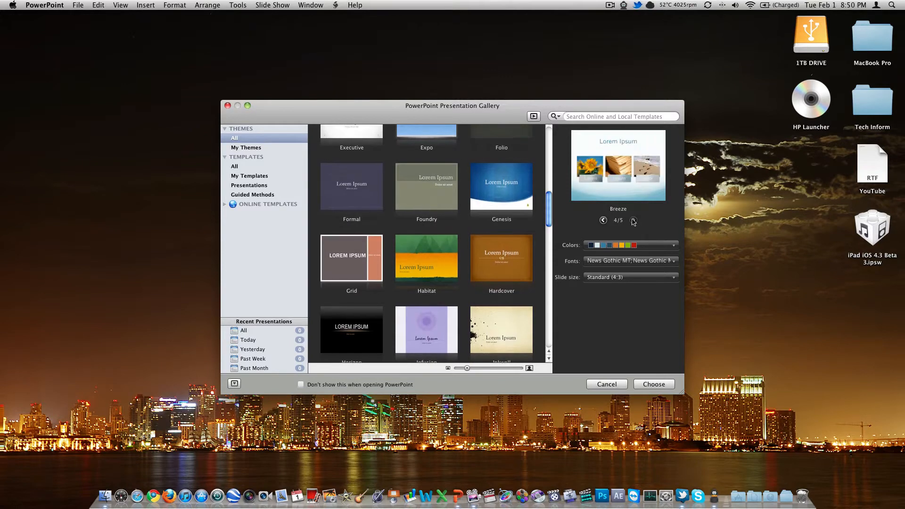
click(632, 221)
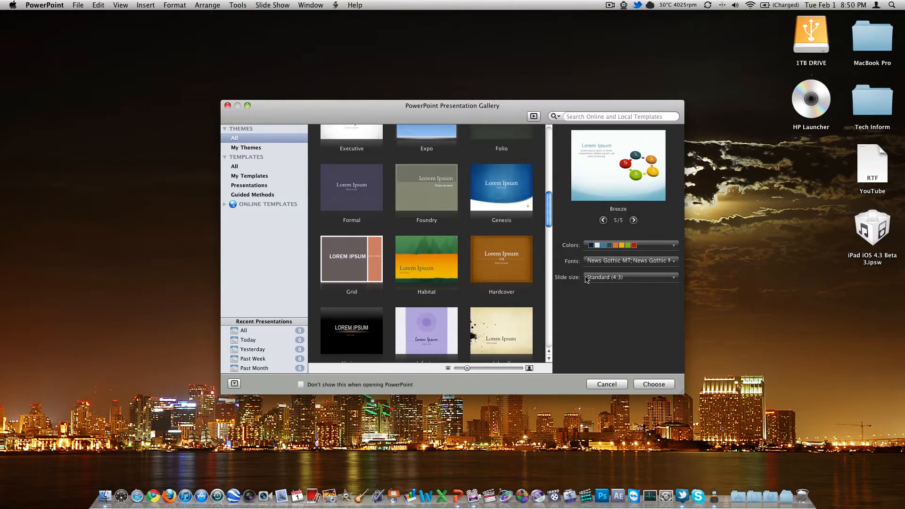
click(629, 277)
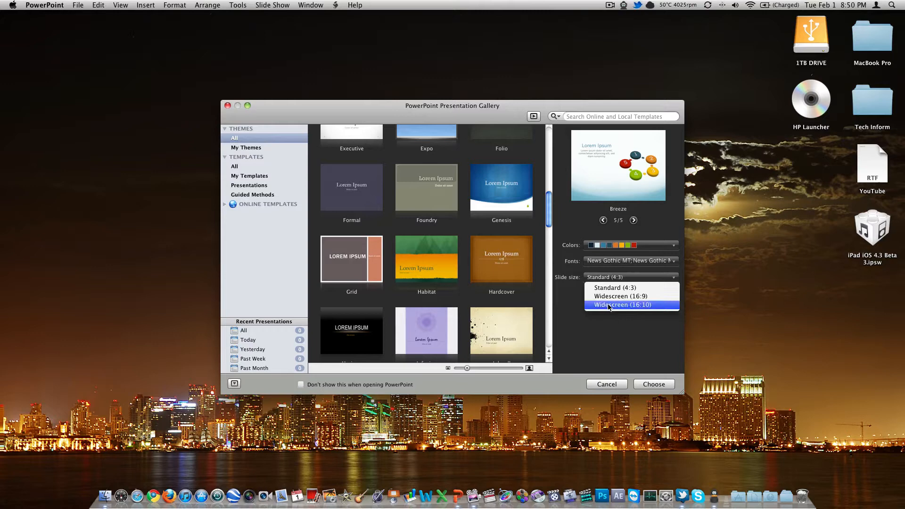
click(604, 277)
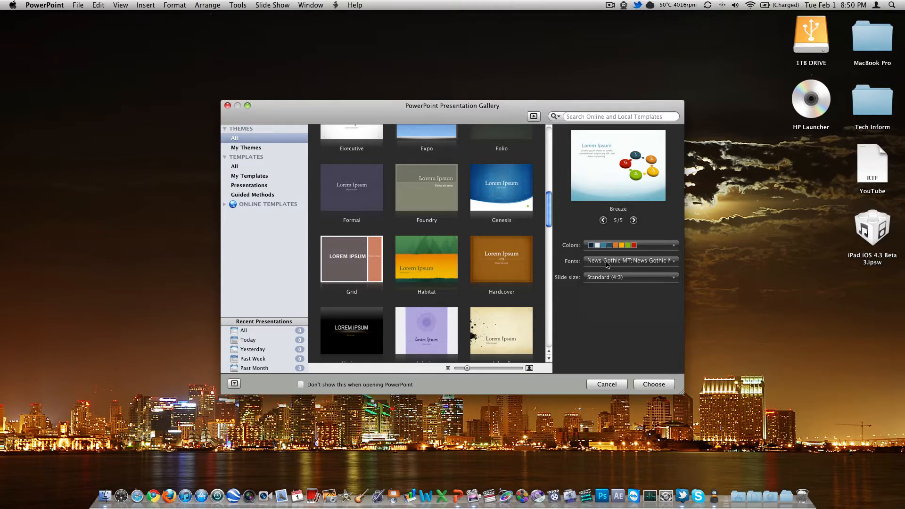
click(630, 260)
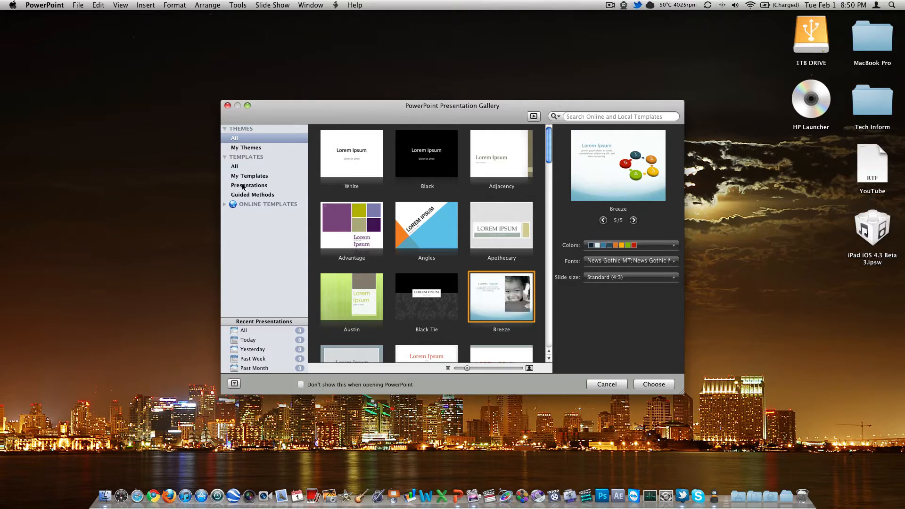
mouse_move(246, 163)
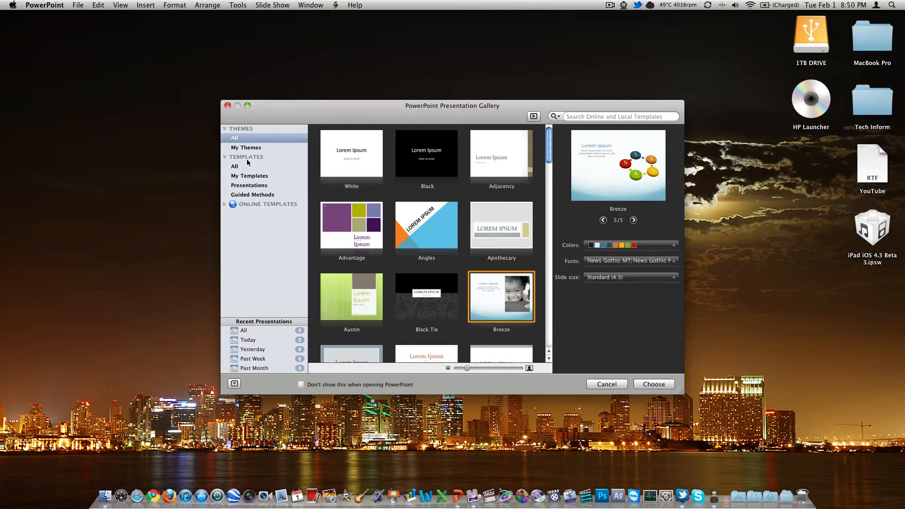
mouse_move(477, 258)
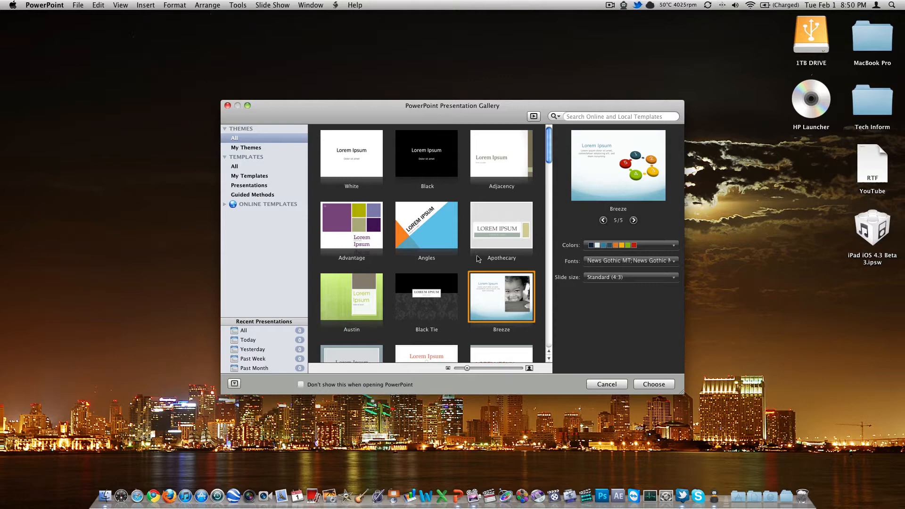
Set the slide size to Widescreen (16:9) and create the Breeze presentation.
click(630, 277)
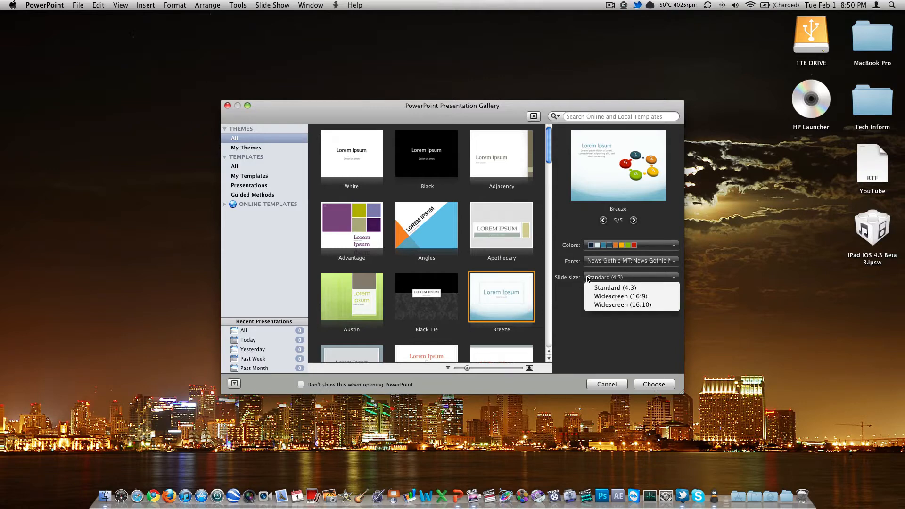
click(620, 296)
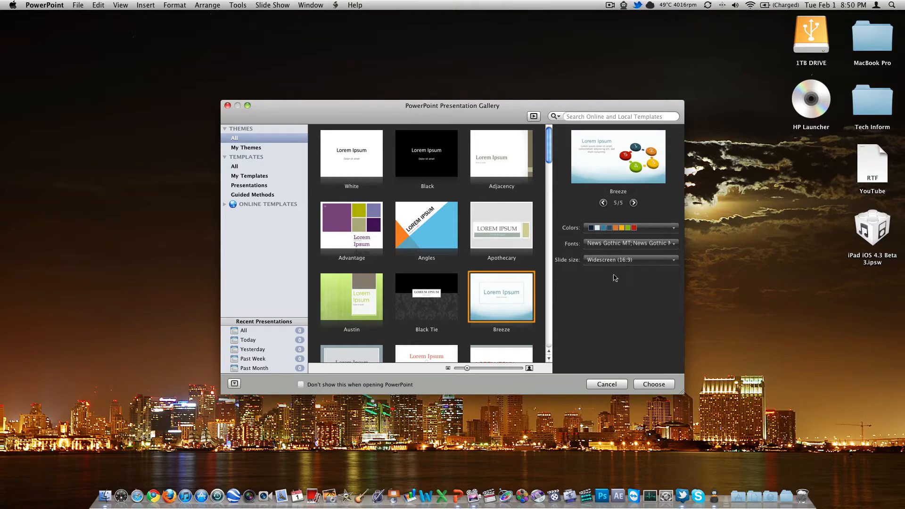
mouse_move(616, 245)
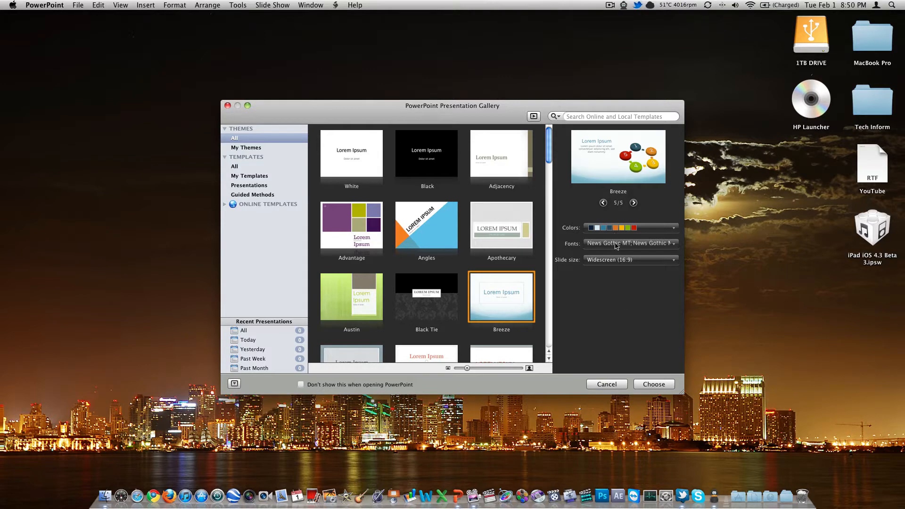
click(652, 383)
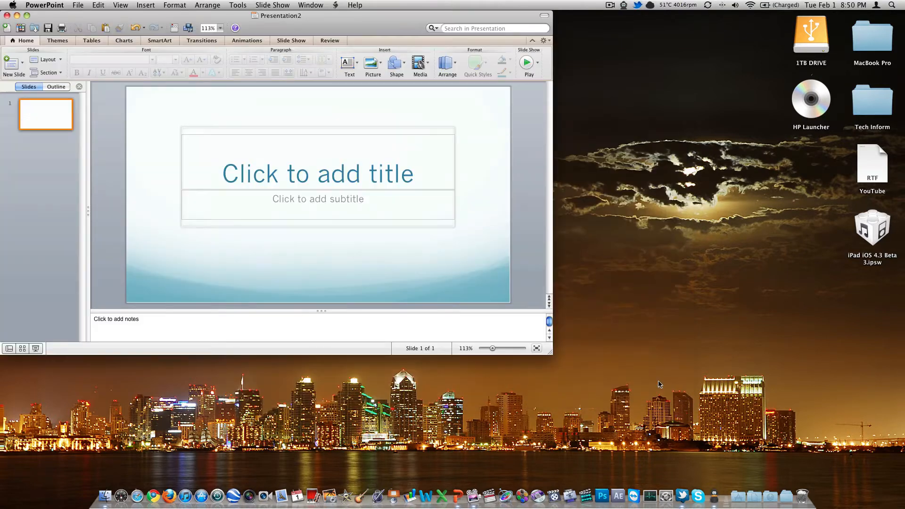
Enlarge the presentation window to fill the screen and activate the slide 1 title placeholder.
drag(277, 16, 299, 35)
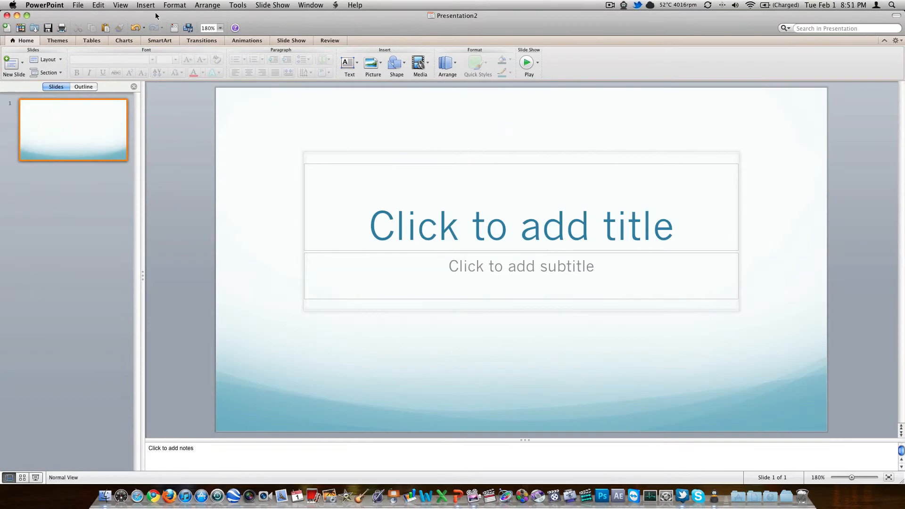
mouse_move(94, 107)
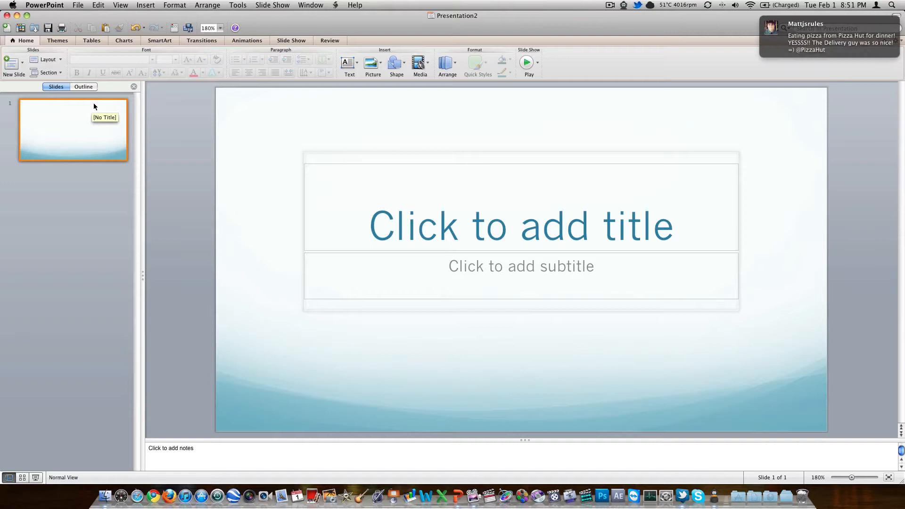
mouse_move(390, 207)
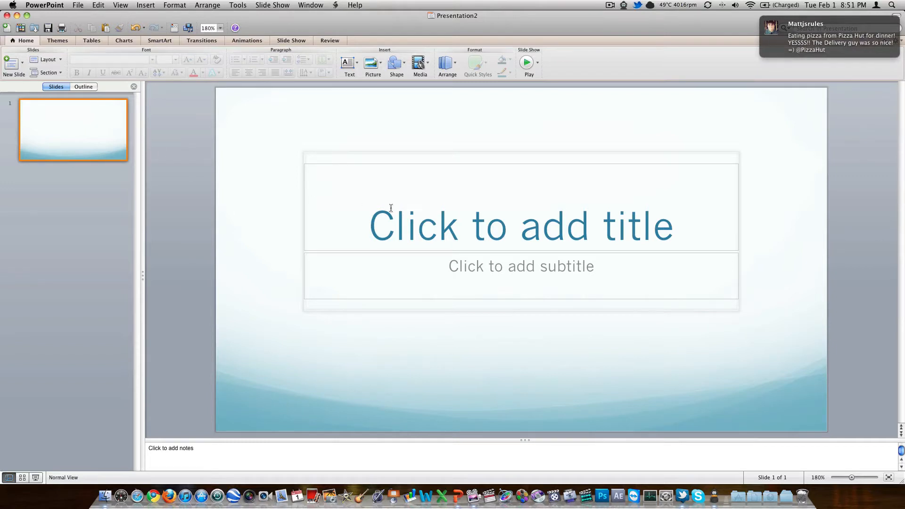
mouse_move(393, 209)
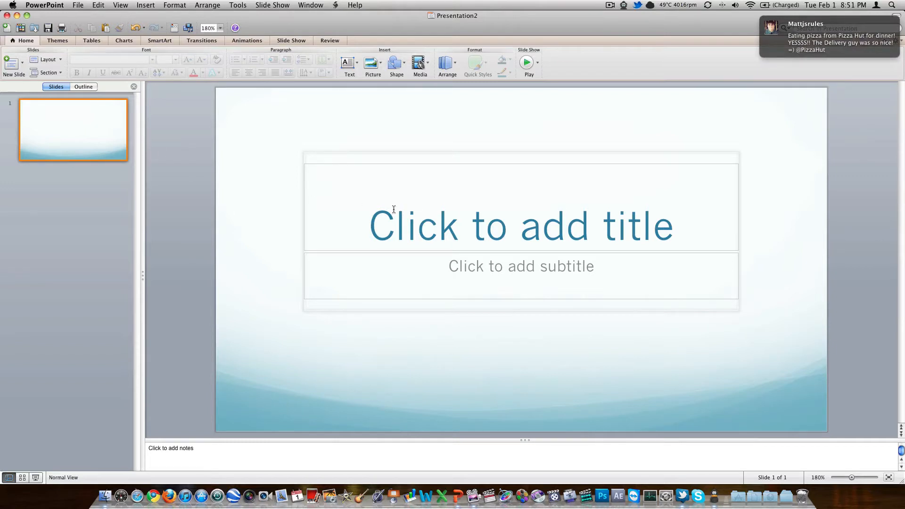
click(520, 224)
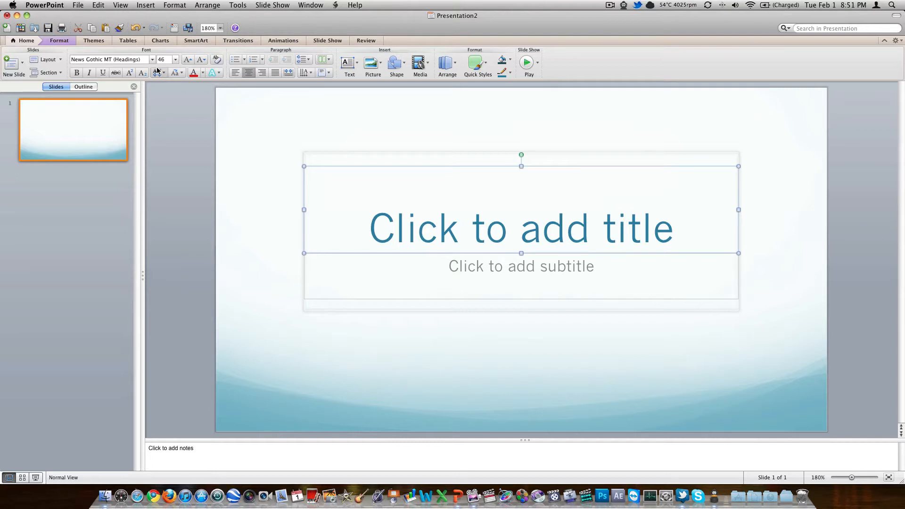
mouse_move(157, 73)
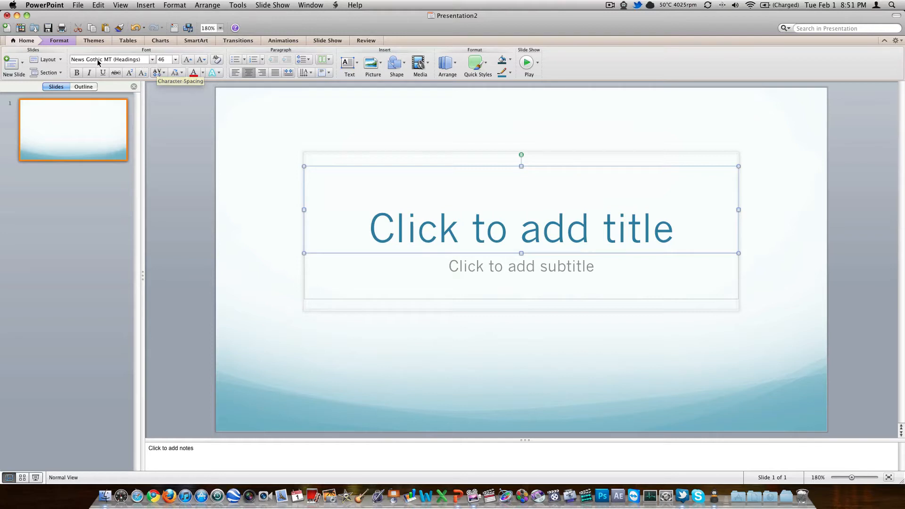
mouse_move(328, 49)
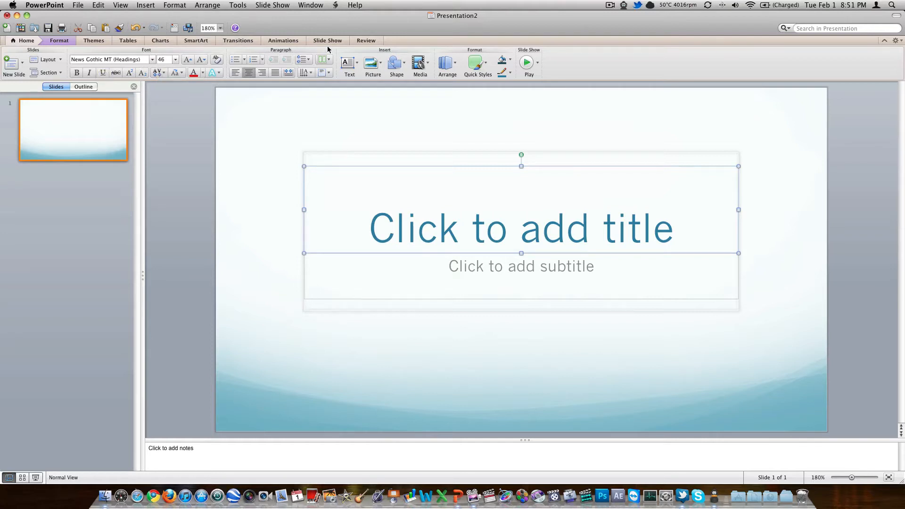
mouse_move(497, 65)
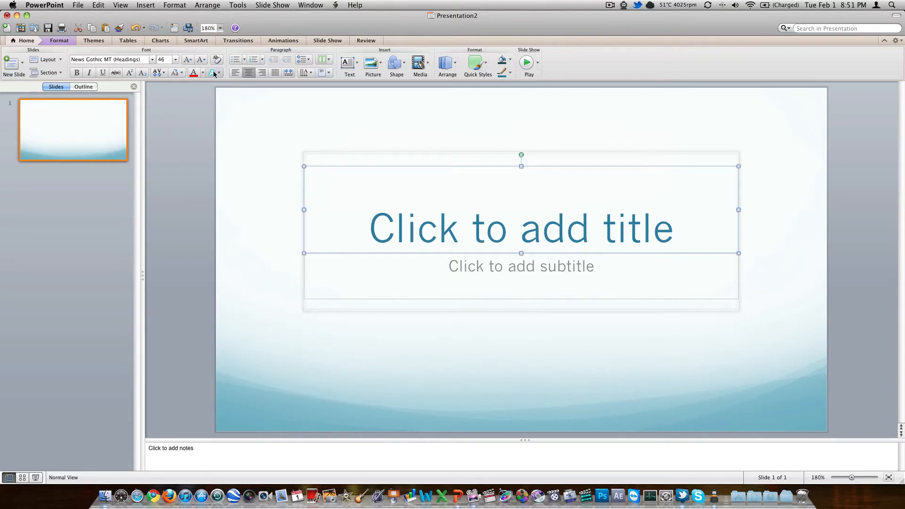
click(214, 72)
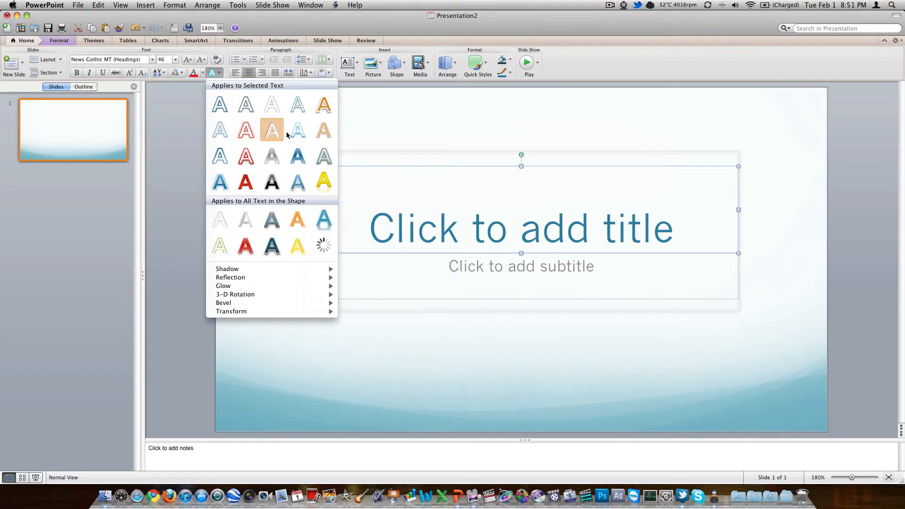
mouse_move(272, 245)
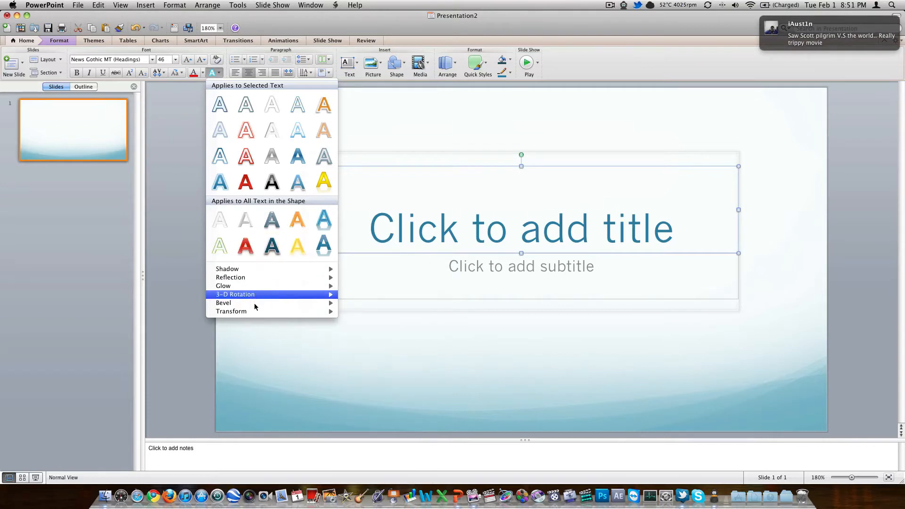
mouse_move(272, 182)
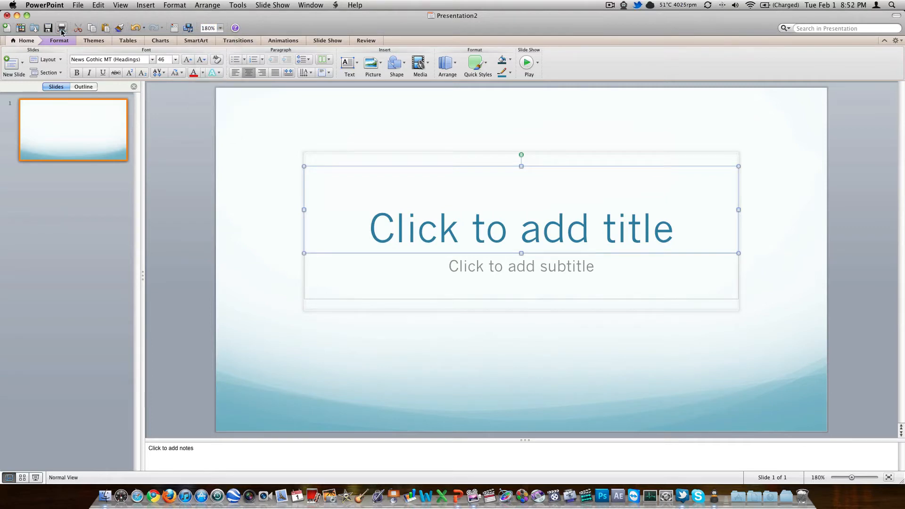
mouse_move(61, 28)
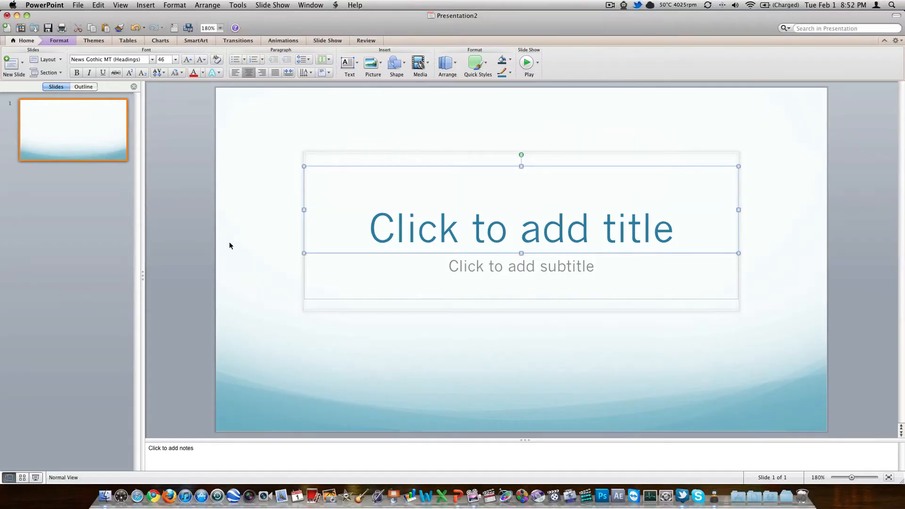
click(22, 477)
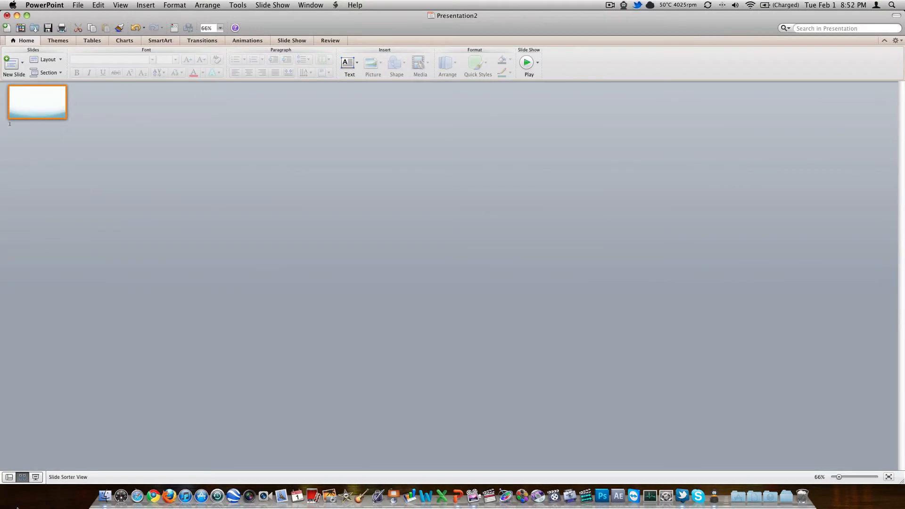
click(9, 477)
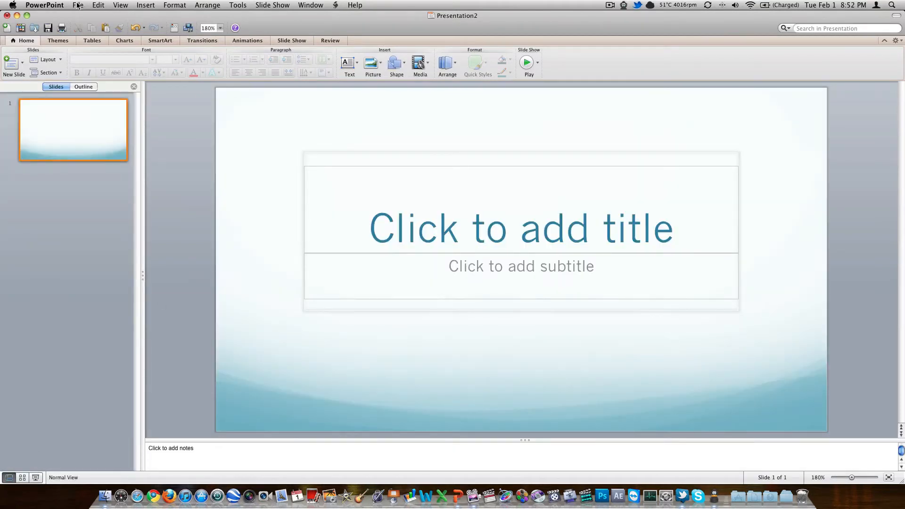
click(79, 4)
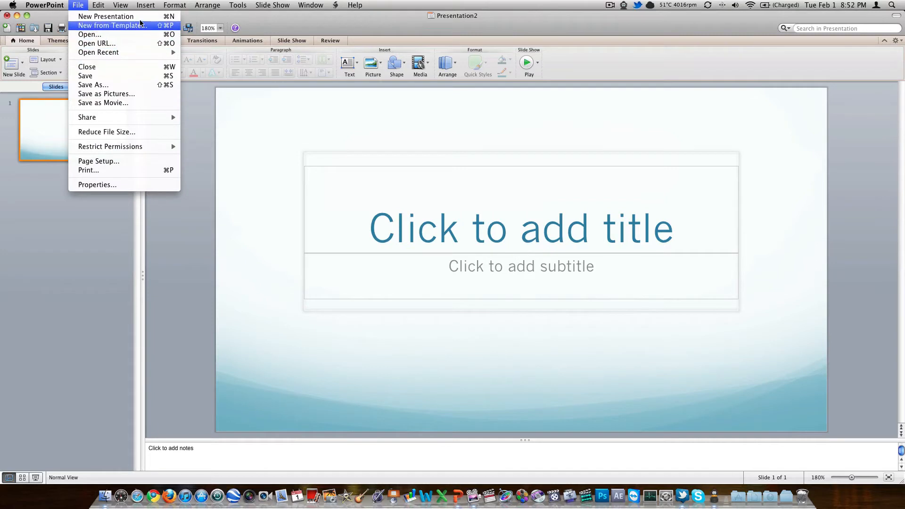
mouse_move(41, 181)
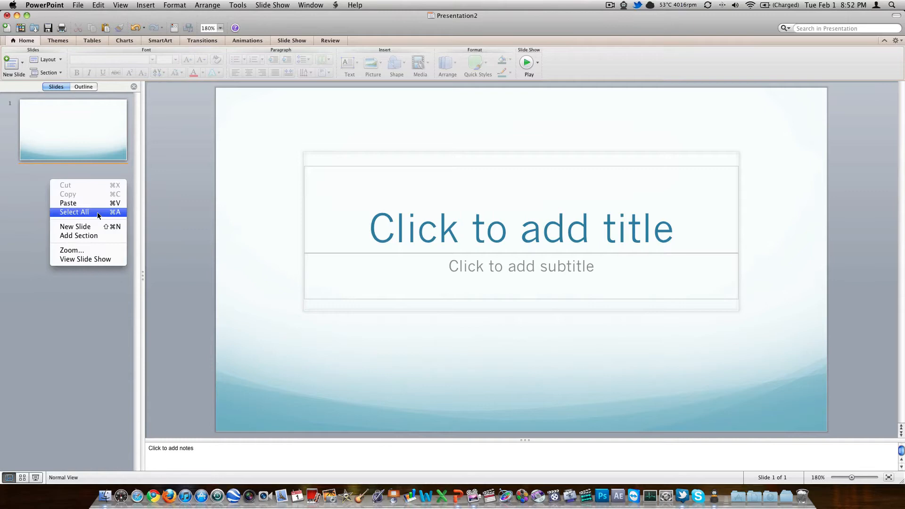
Add a second slide to the presentation and show the theme gallery.
click(75, 226)
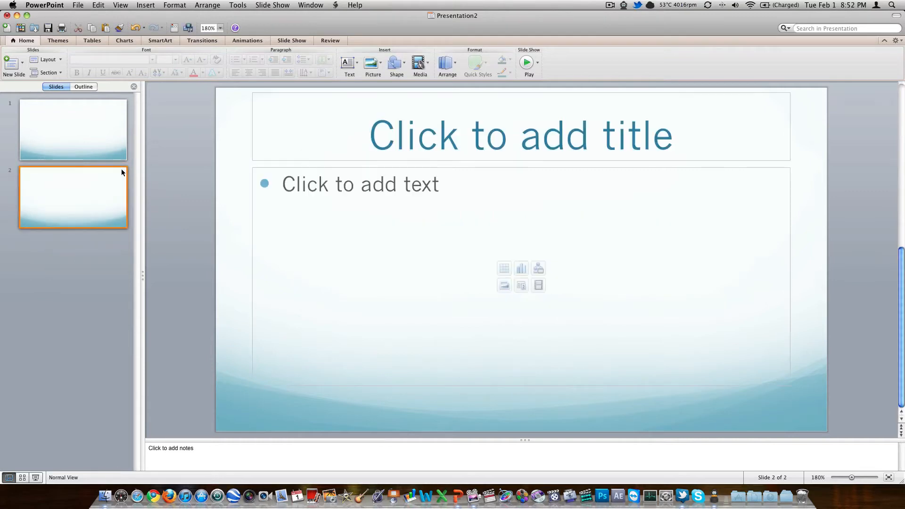
mouse_move(503, 268)
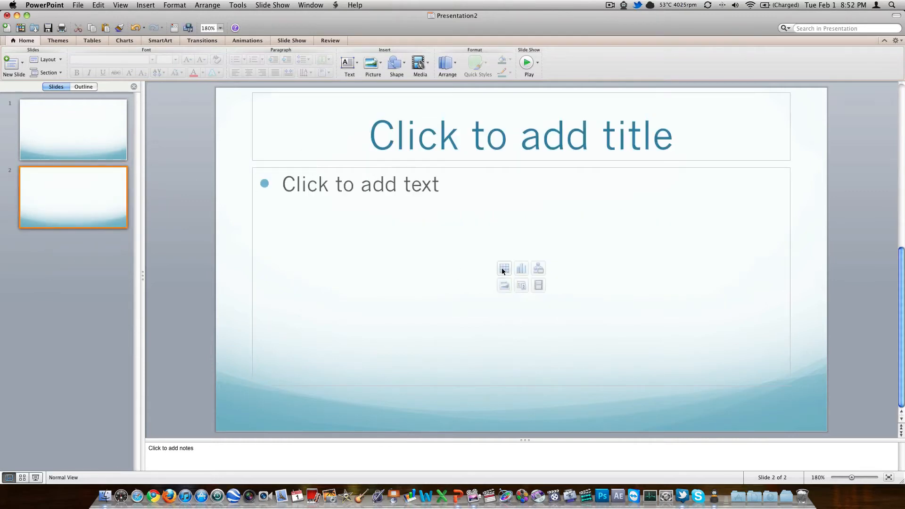
click(503, 269)
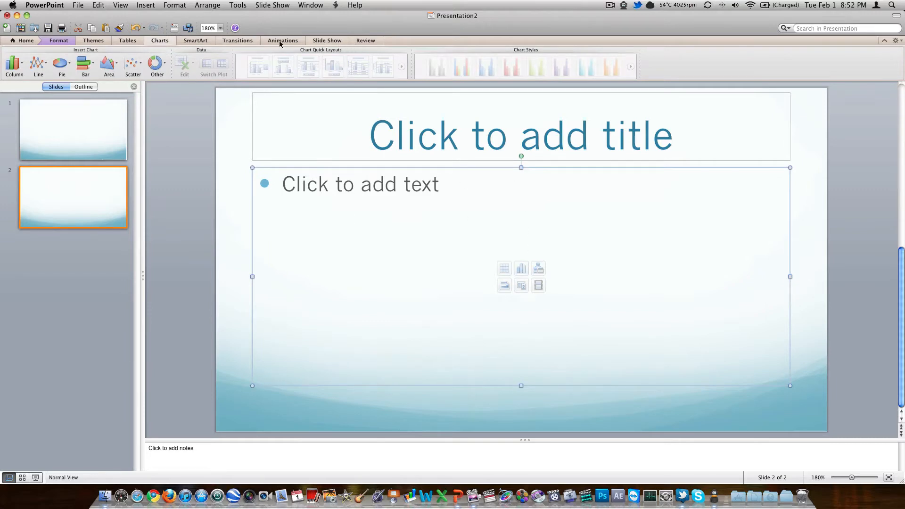
mouse_move(106, 46)
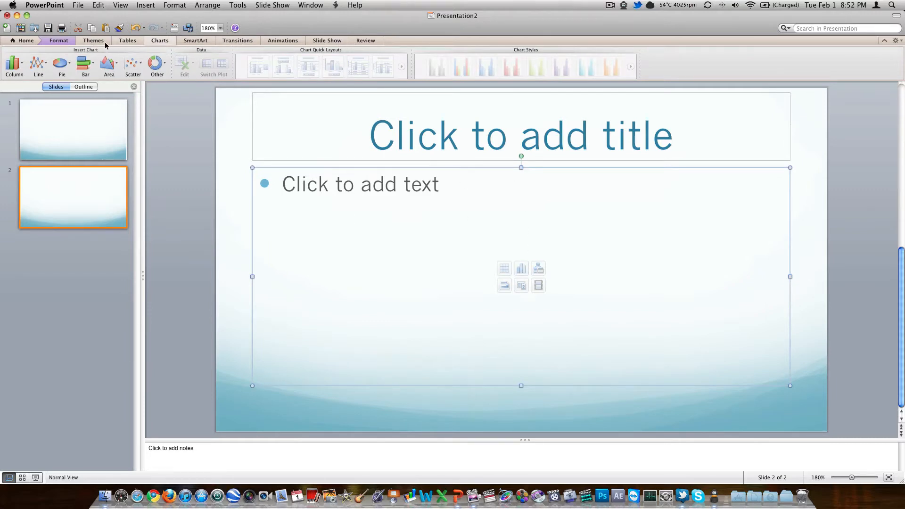
click(93, 41)
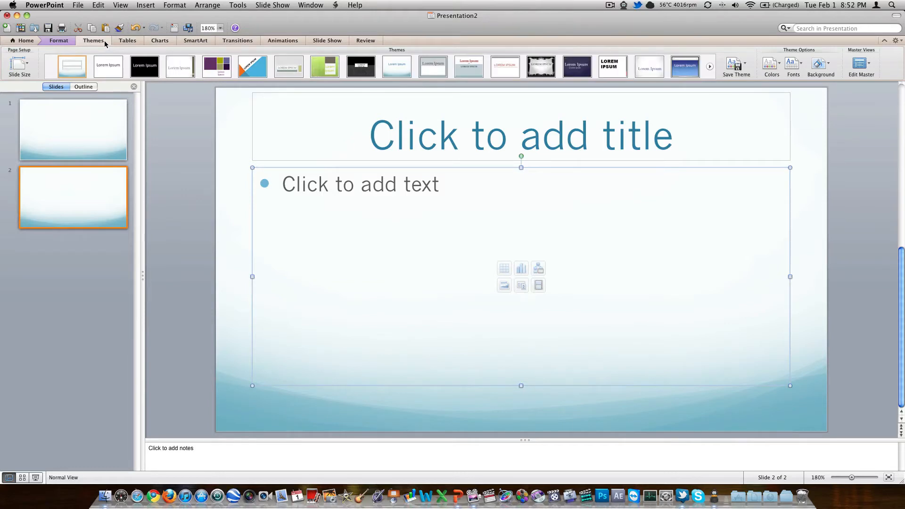
Browse the Tables (keeping 1 pt borders), Charts and SmartArt options, ending on Transitions.
click(127, 41)
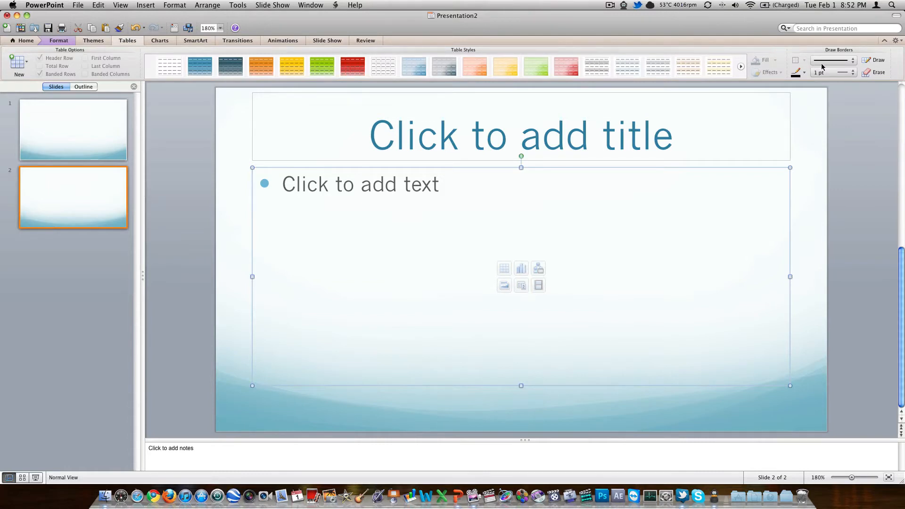
click(831, 72)
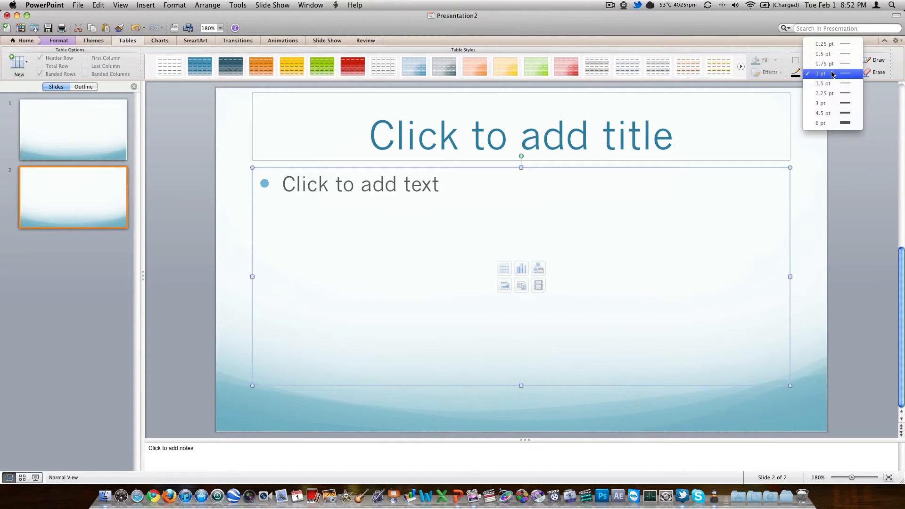
click(833, 74)
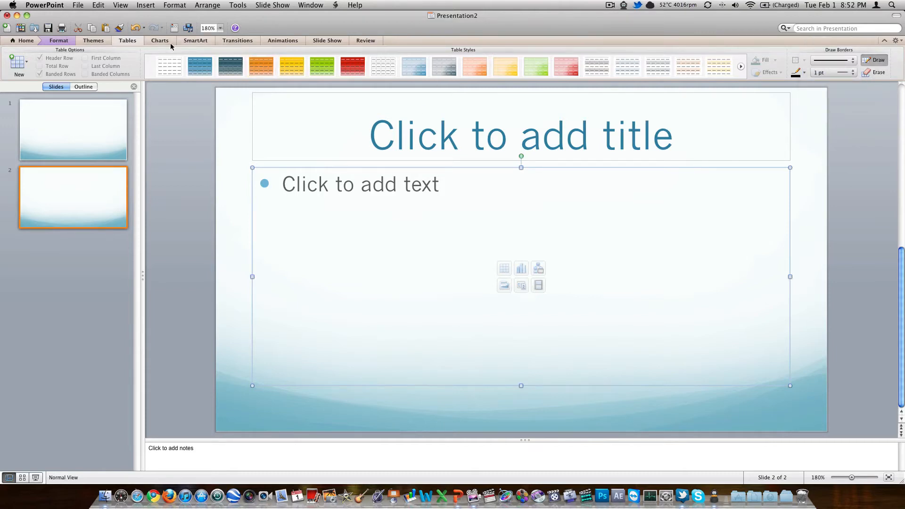
click(161, 40)
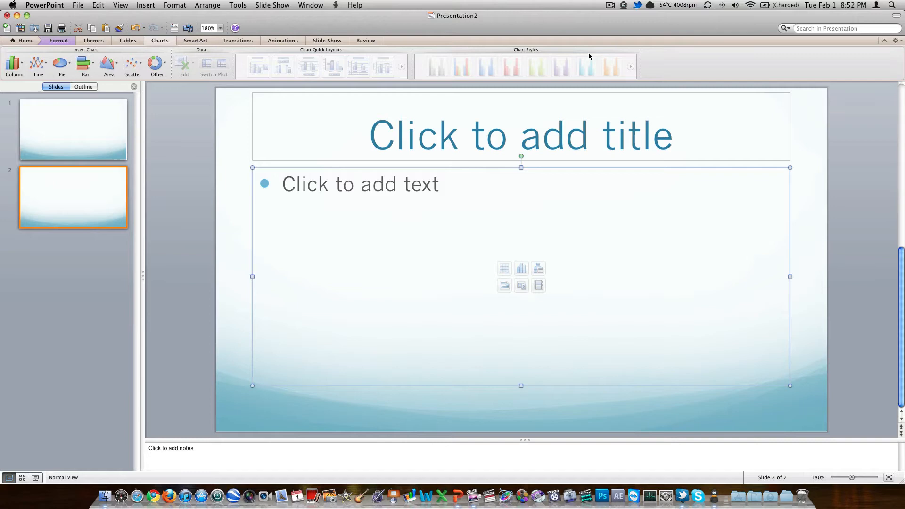
mouse_move(203, 45)
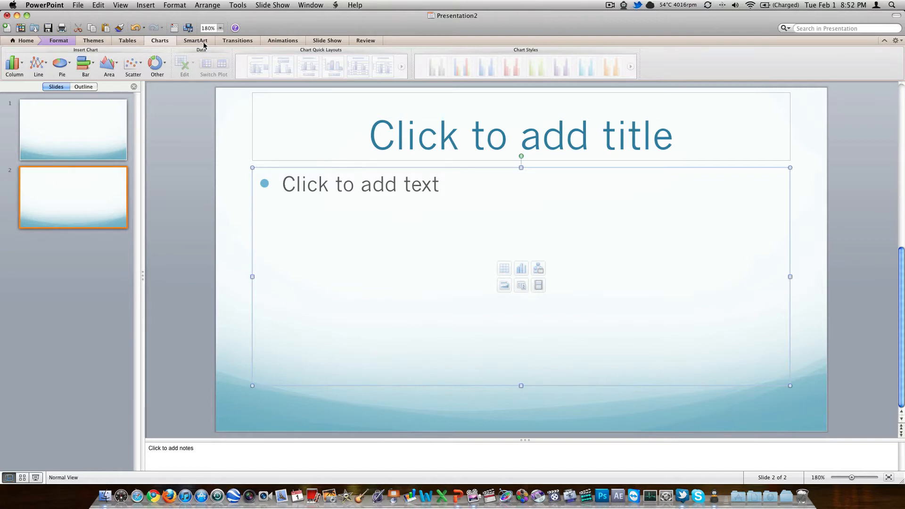
click(195, 41)
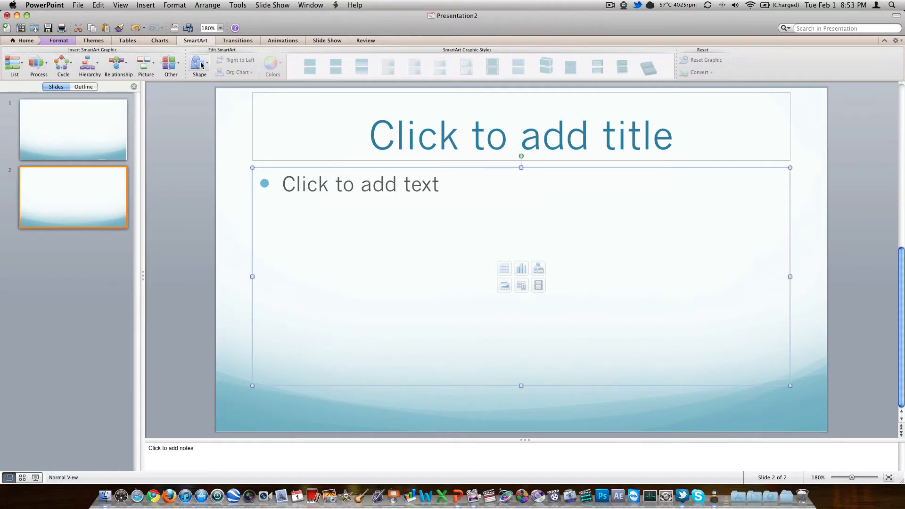
mouse_move(223, 46)
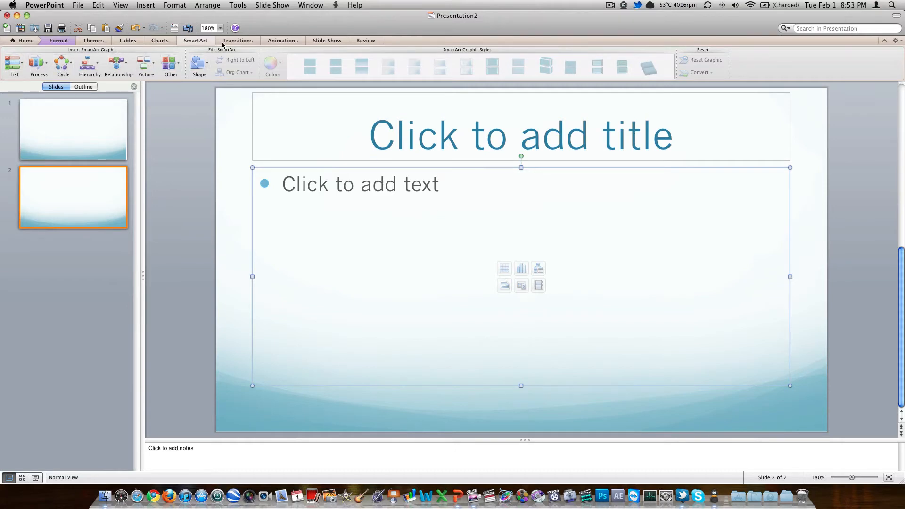
click(238, 41)
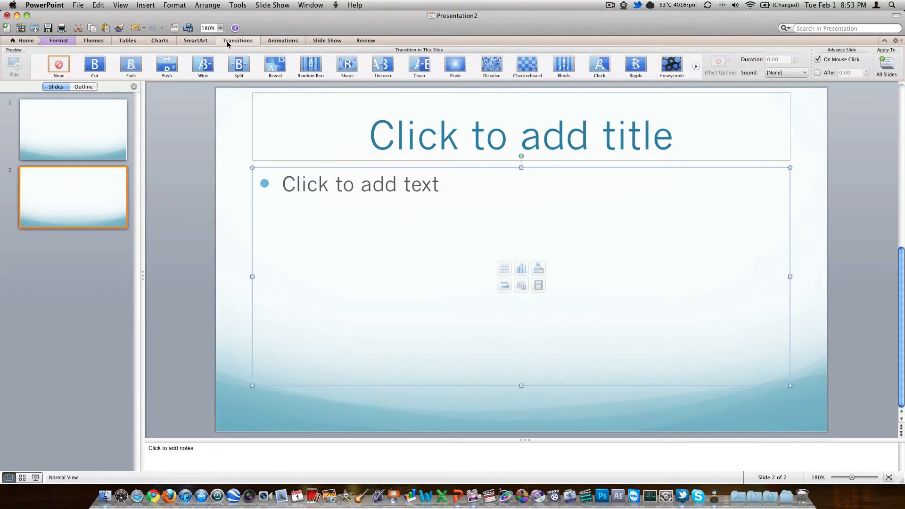
Title slide 1 'Tech Inform' with subtitle 'Media Group'.
click(74, 129)
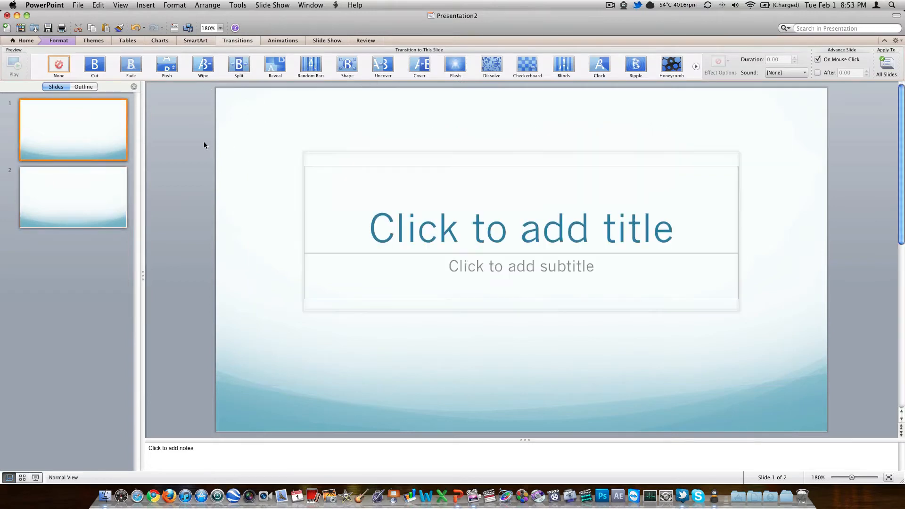
text(Tec)
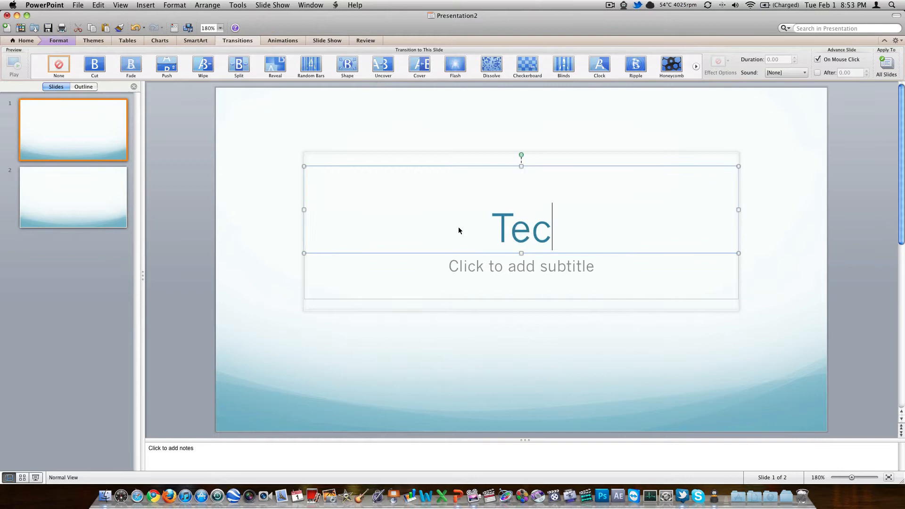
text(h Inform)
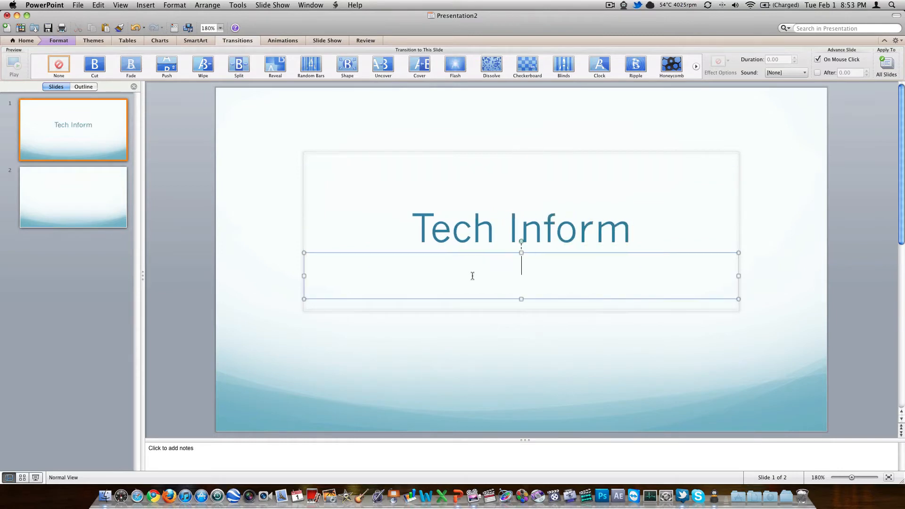
text(Media G)
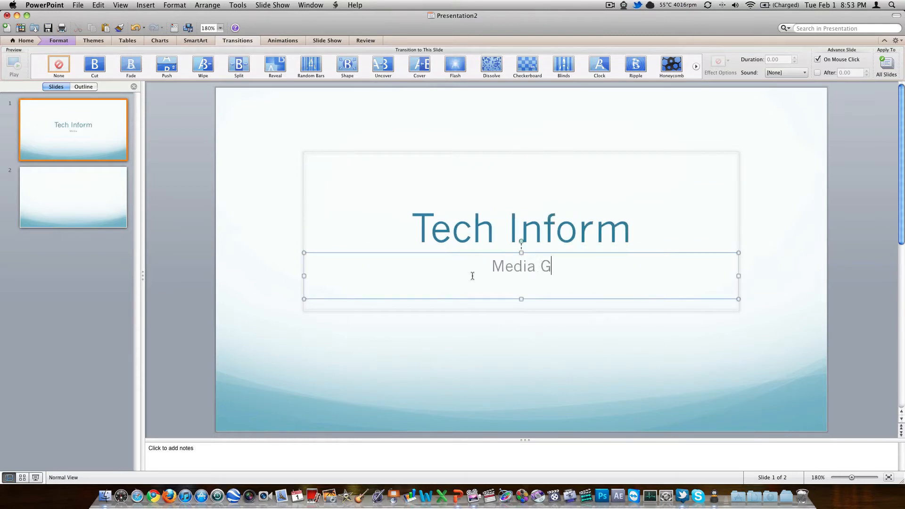
Title slide 2 'Ryan Knows Something...' with a 'YouTube channel' bullet.
click(73, 197)
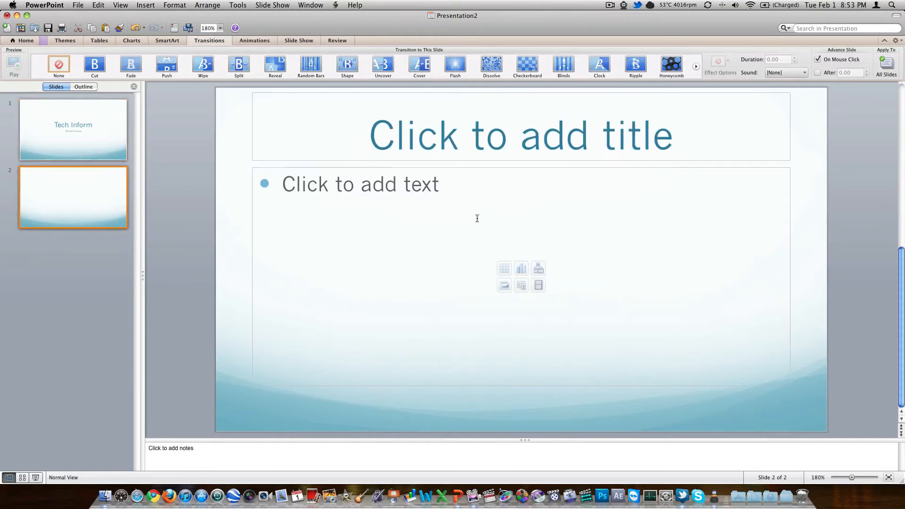
text(Ryan Kn)
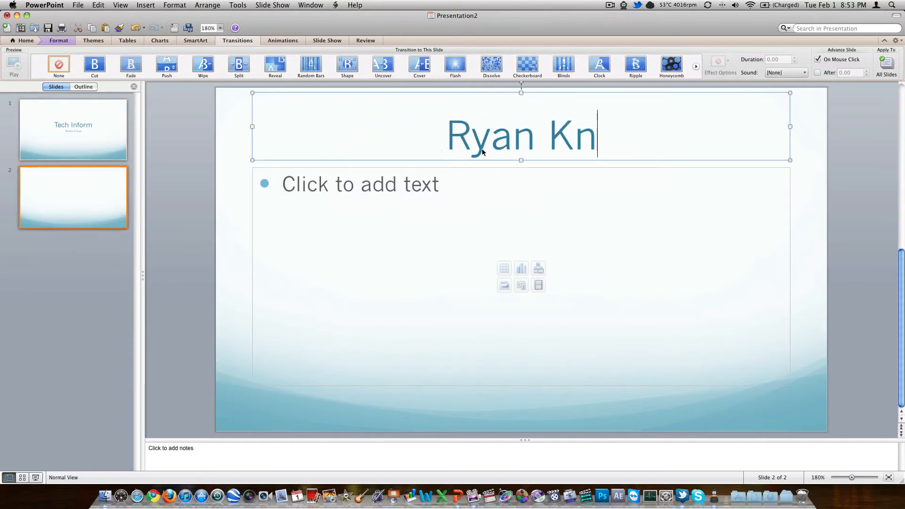
text(ows)
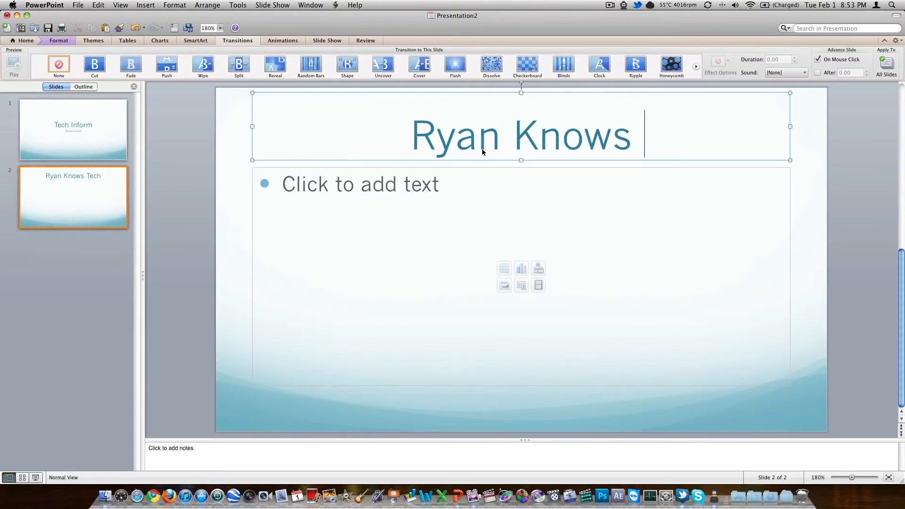
text(Something... Y)
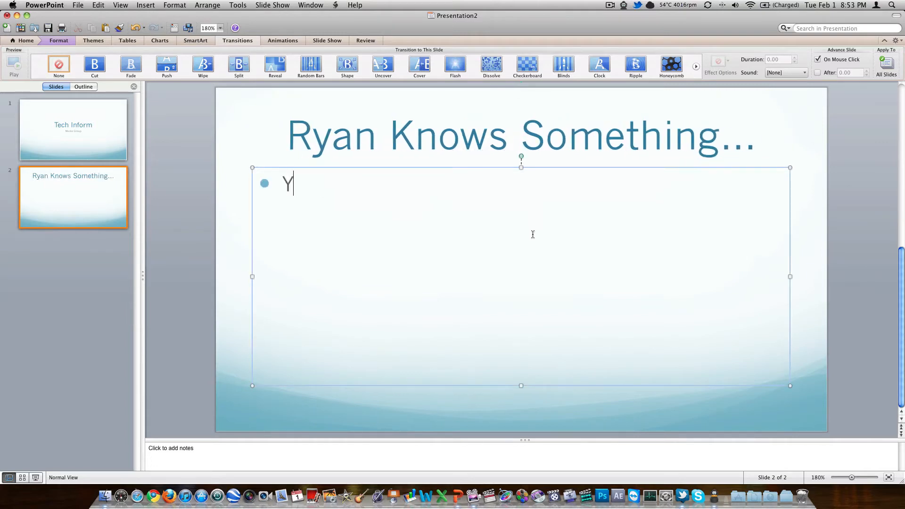
text(ouTube chna)
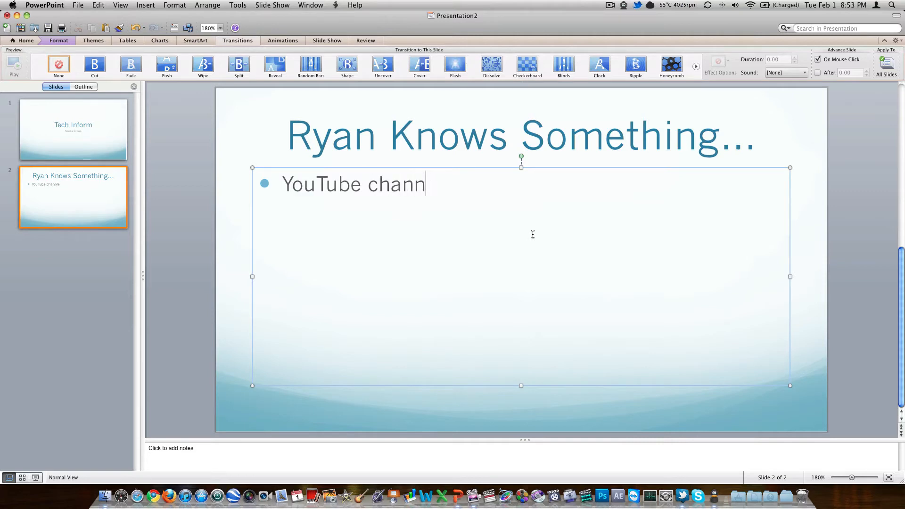
text(el)
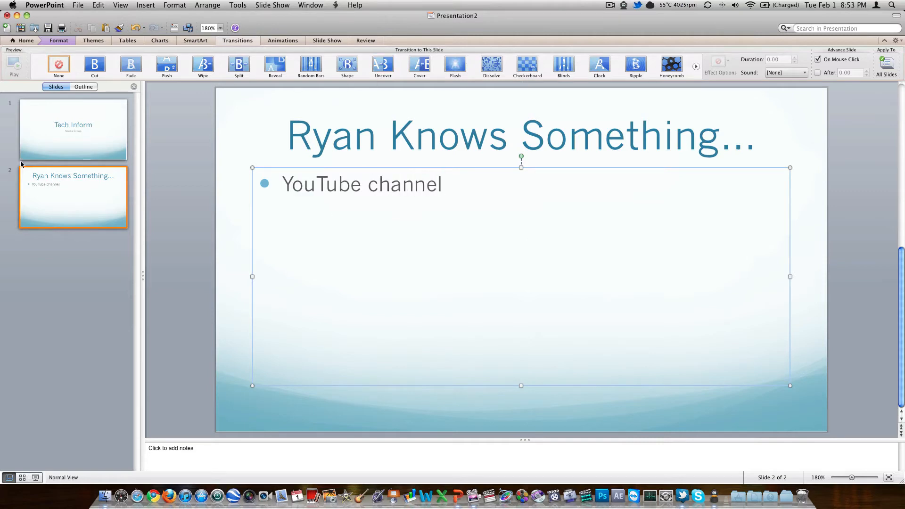
click(74, 129)
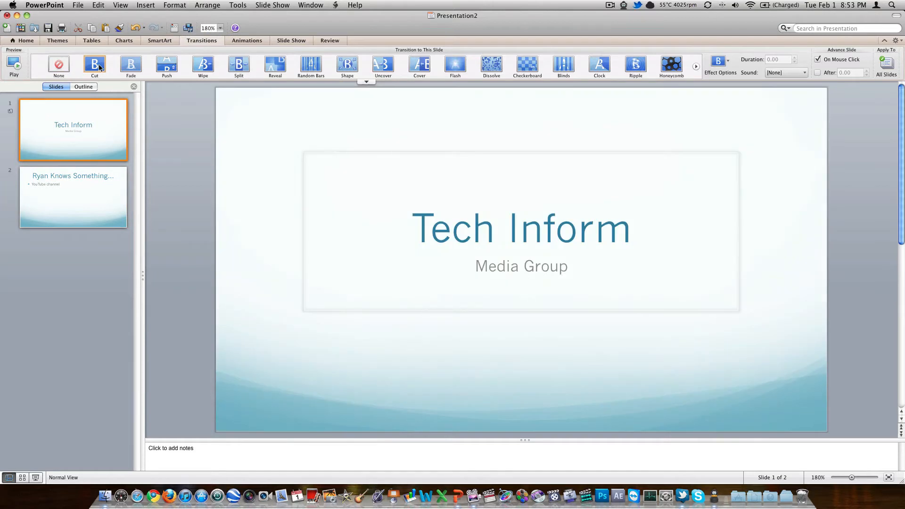
Try a Flash transition on the second slide after previewing the title slide.
click(73, 197)
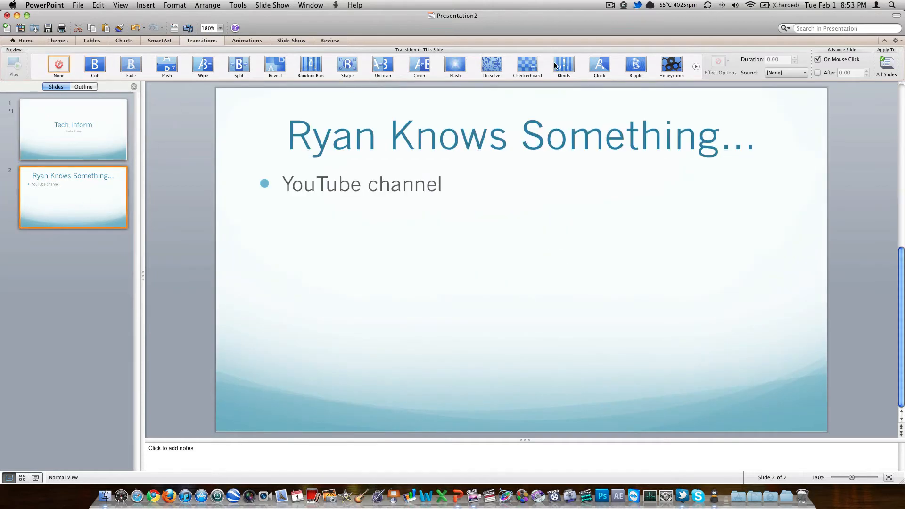
mouse_move(563, 78)
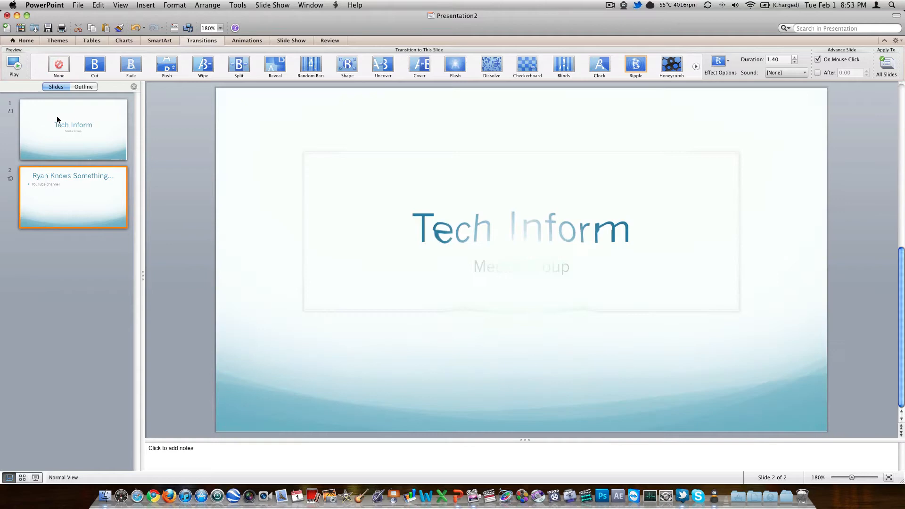
click(74, 129)
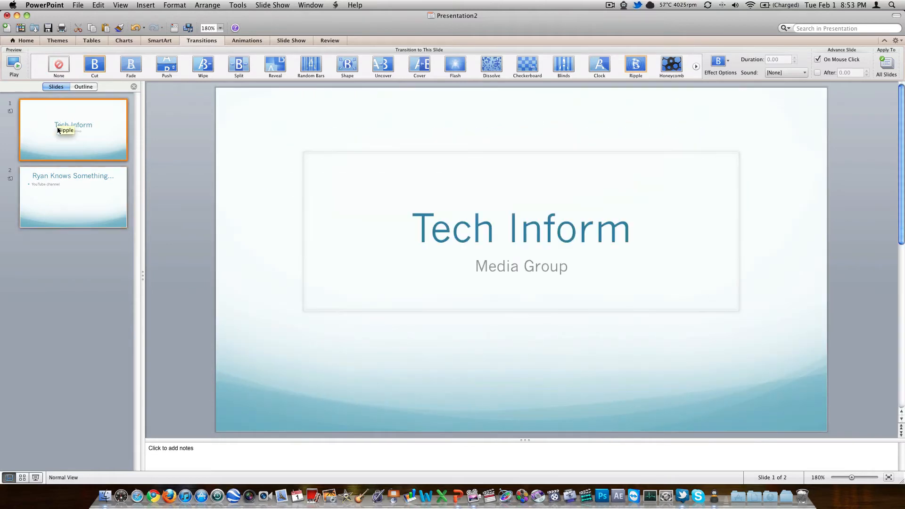
click(73, 197)
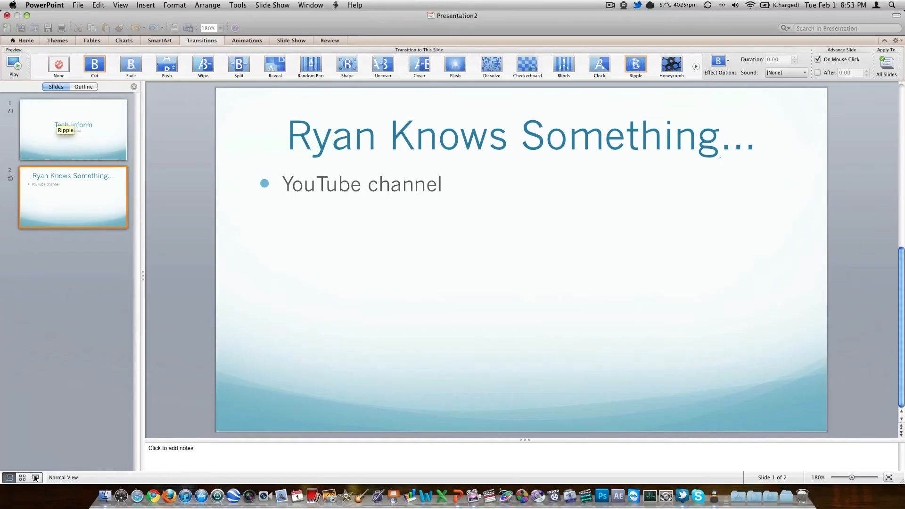
click(454, 65)
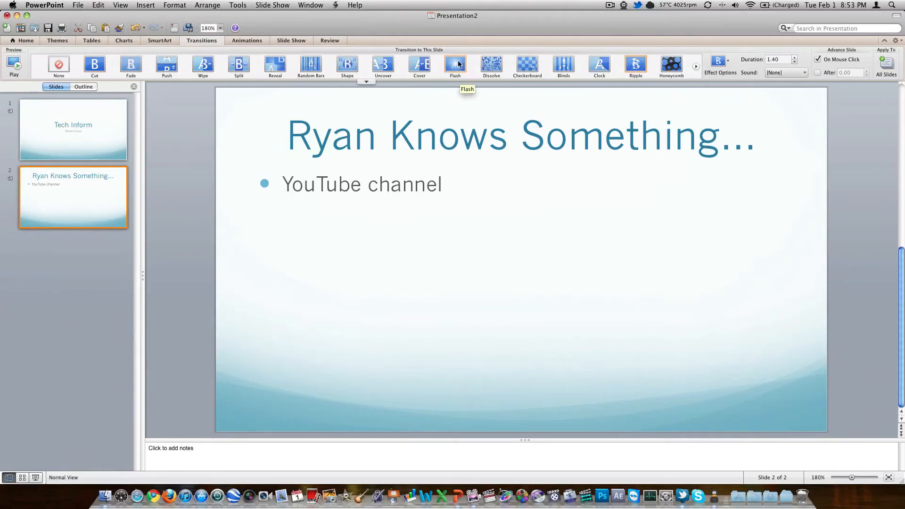
mouse_move(172, 170)
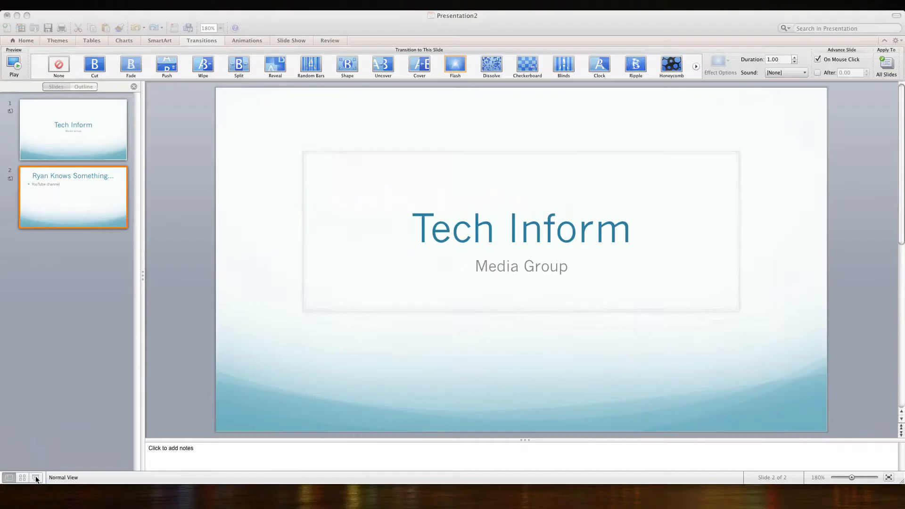
Give the slide a Shred transition lasting 3 seconds, then show the animation effects.
click(73, 129)
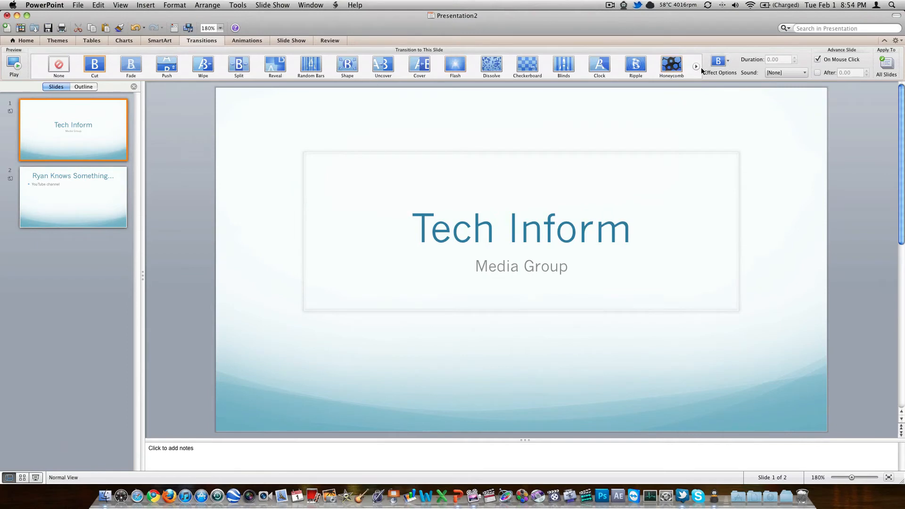
click(696, 66)
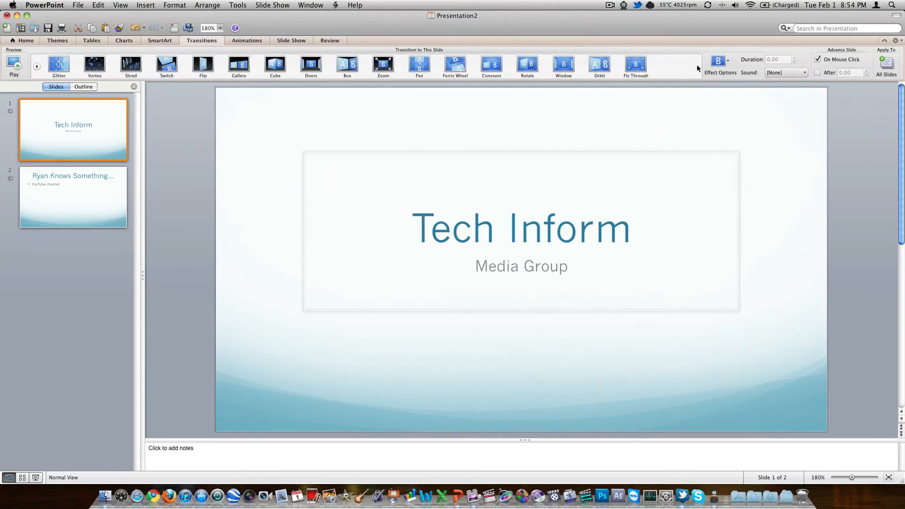
click(94, 65)
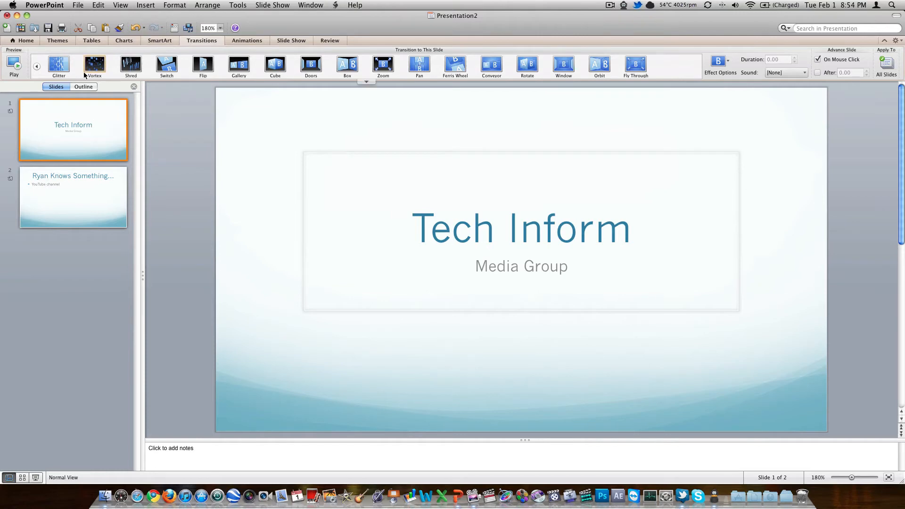
mouse_move(83, 151)
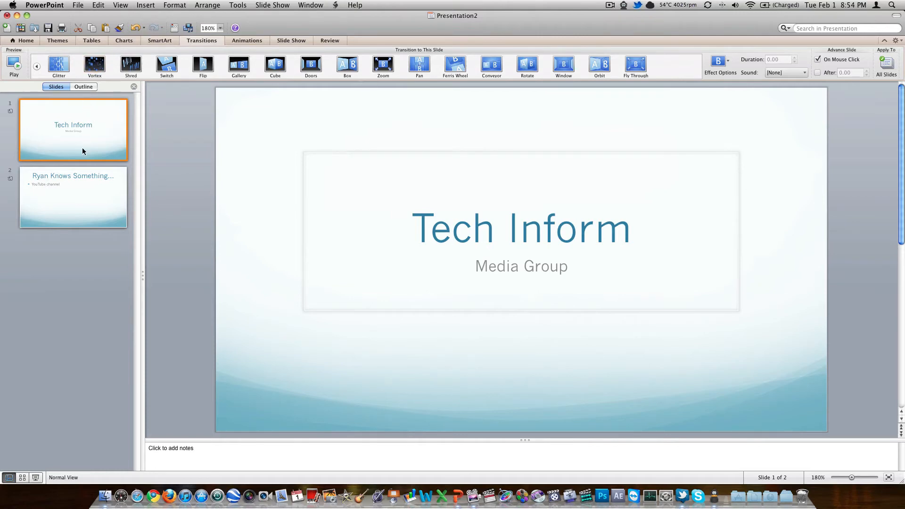
click(73, 197)
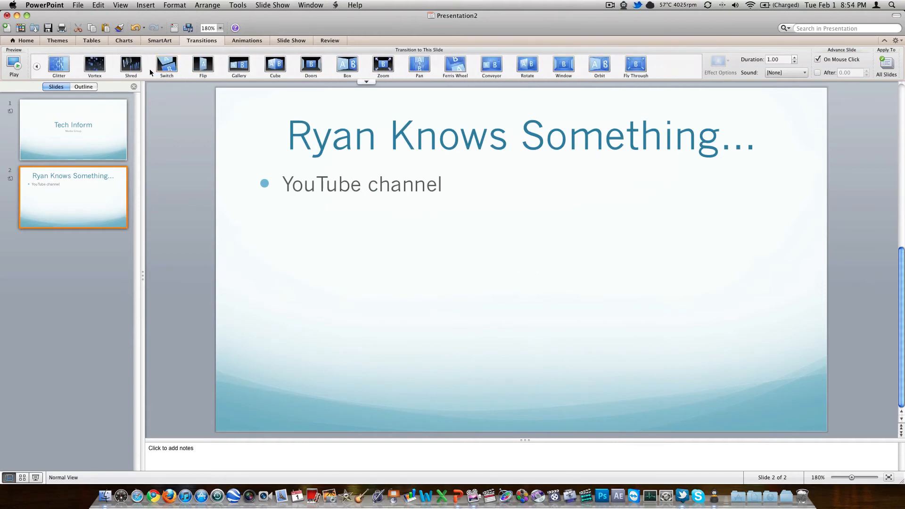
click(130, 64)
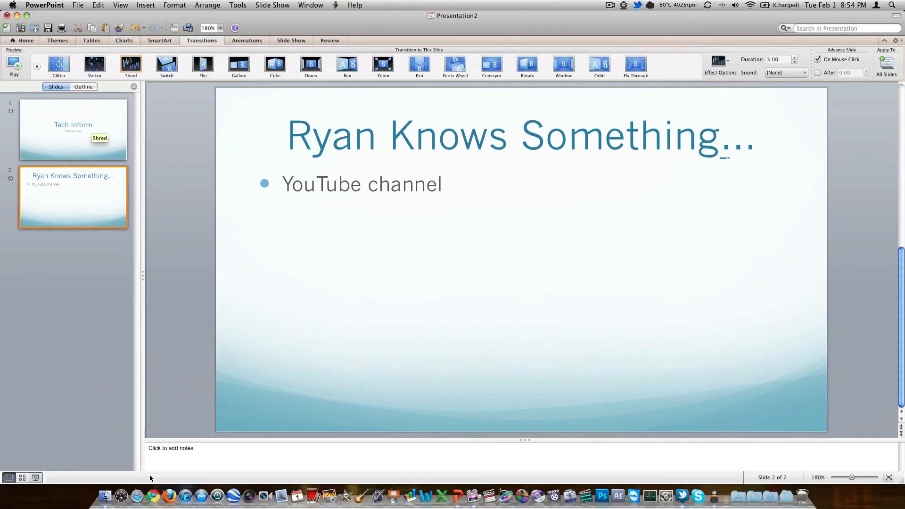
mouse_move(263, 495)
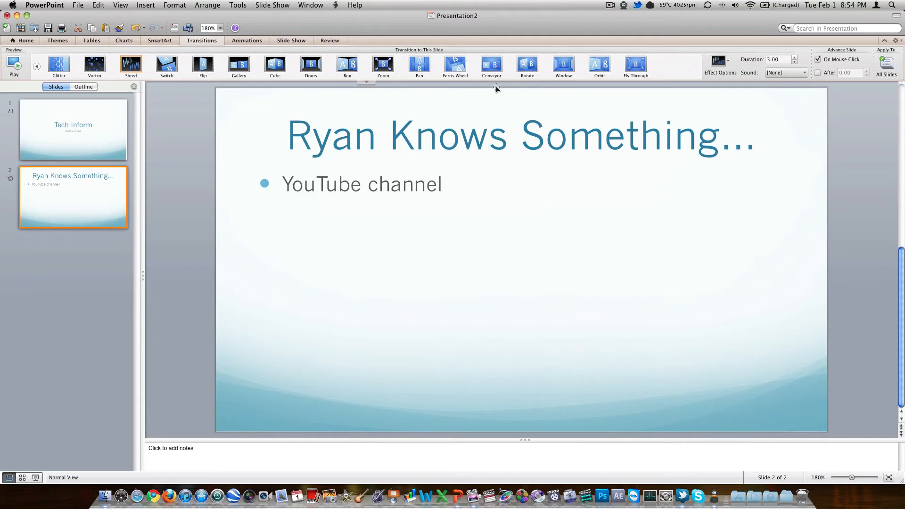
click(246, 41)
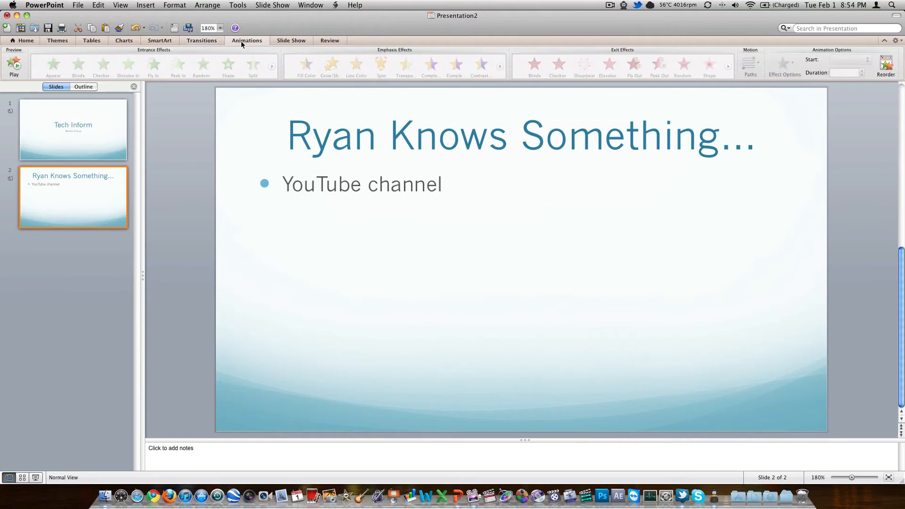
mouse_move(236, 53)
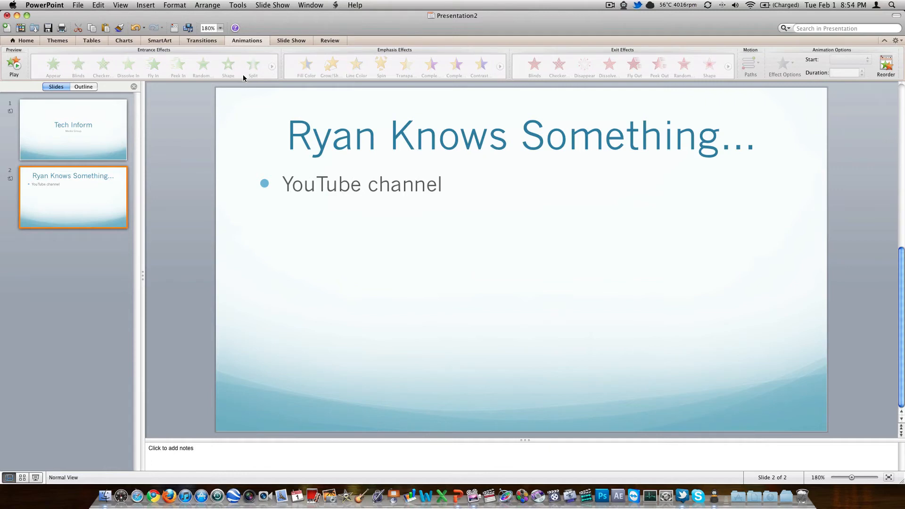
mouse_move(160, 56)
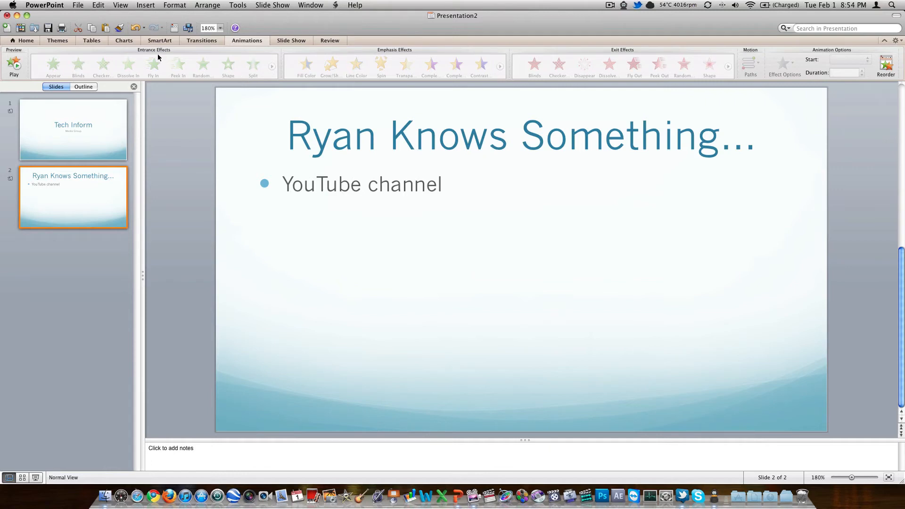
mouse_move(553, 62)
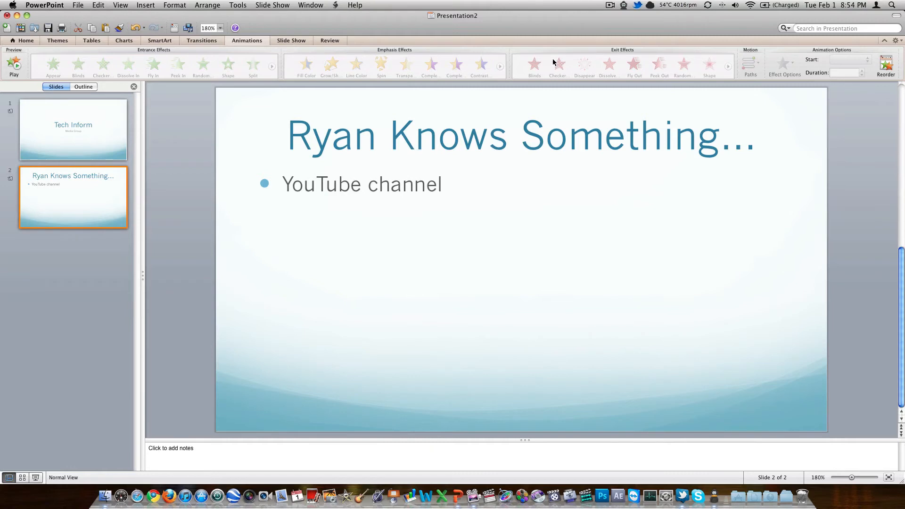
mouse_move(613, 54)
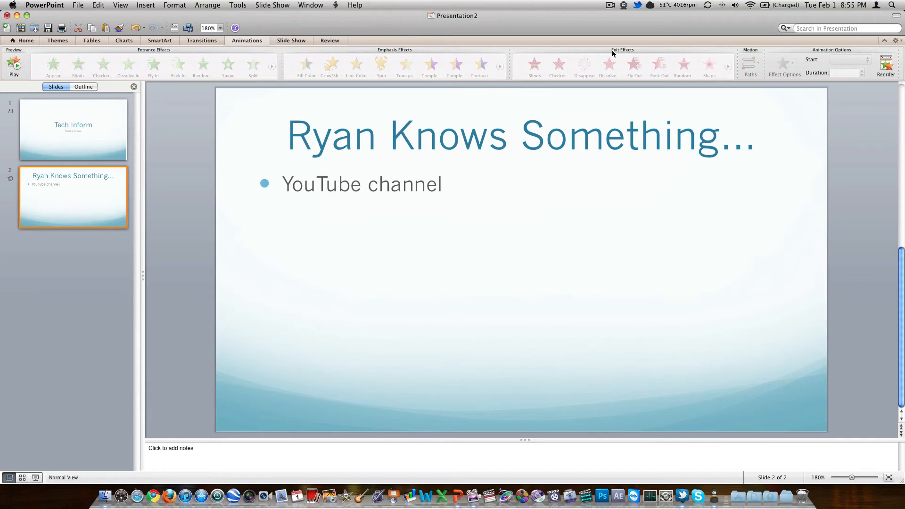
mouse_move(473, 37)
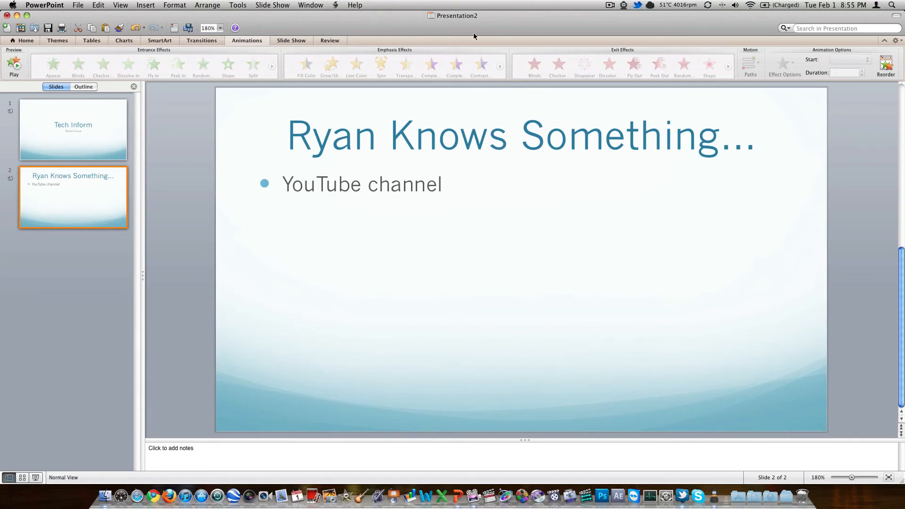
Show the slide show playback and presenter settings.
click(292, 40)
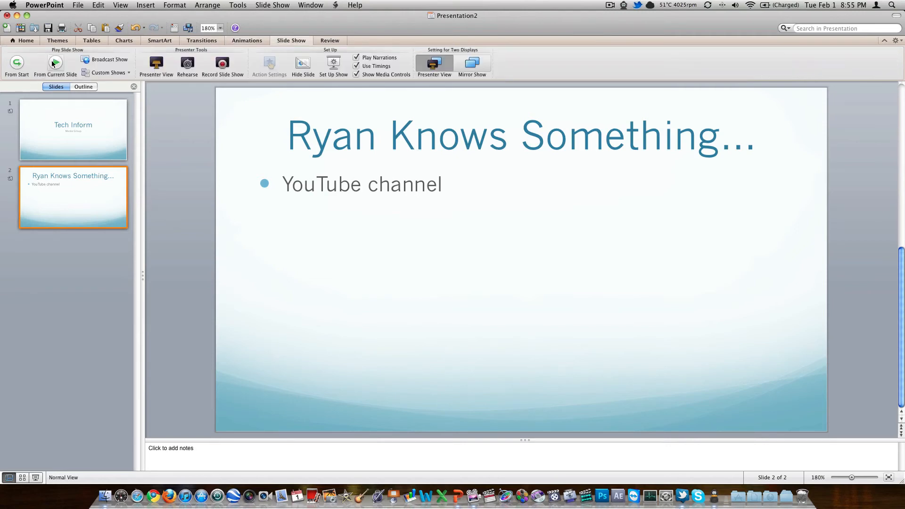
mouse_move(55, 62)
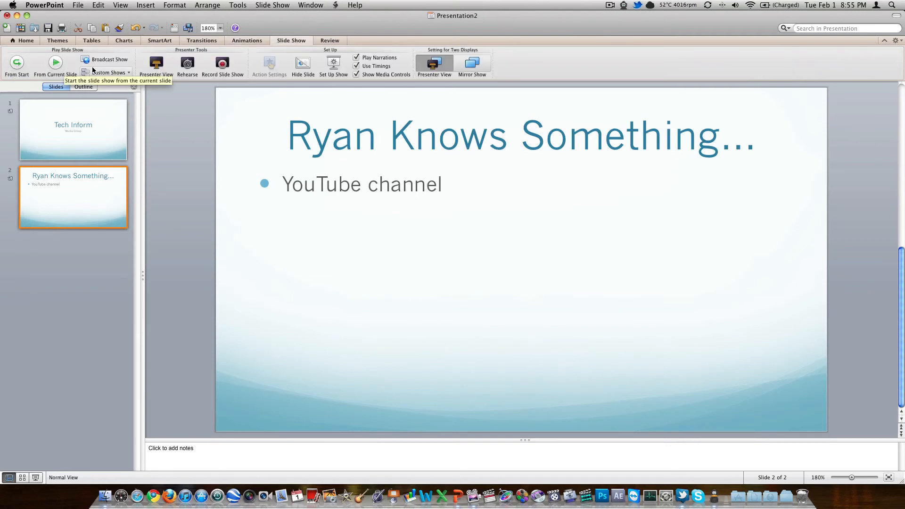
mouse_move(155, 65)
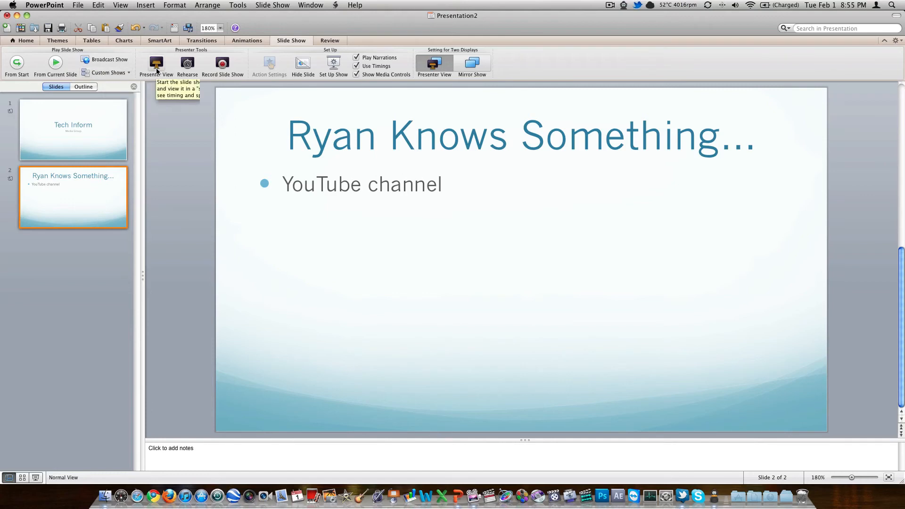
mouse_move(222, 66)
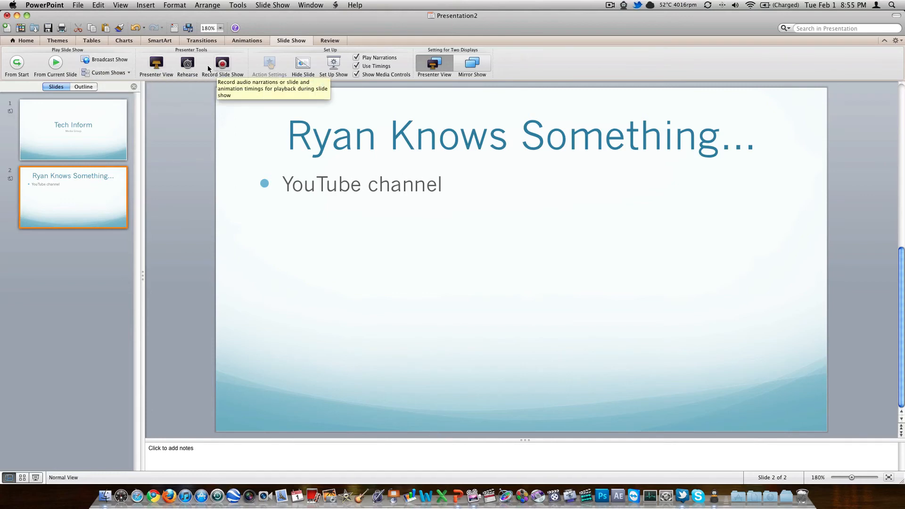
mouse_move(187, 63)
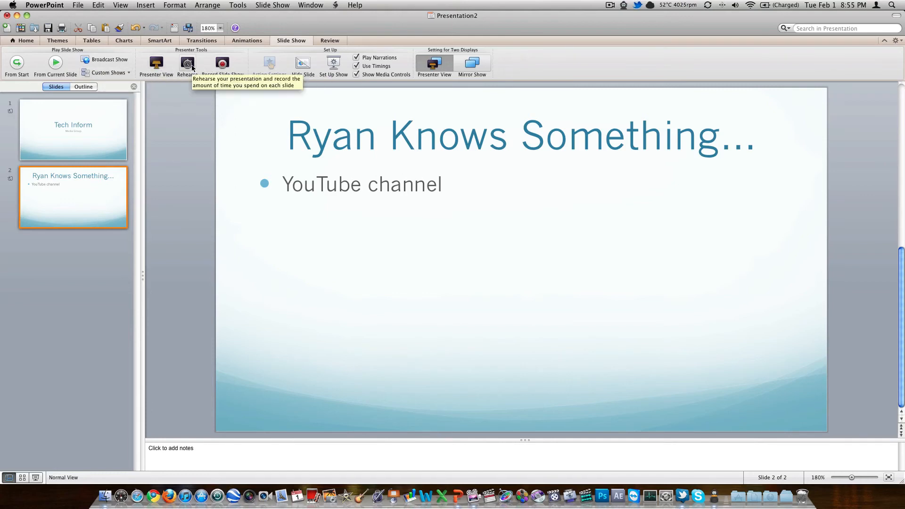
mouse_move(303, 63)
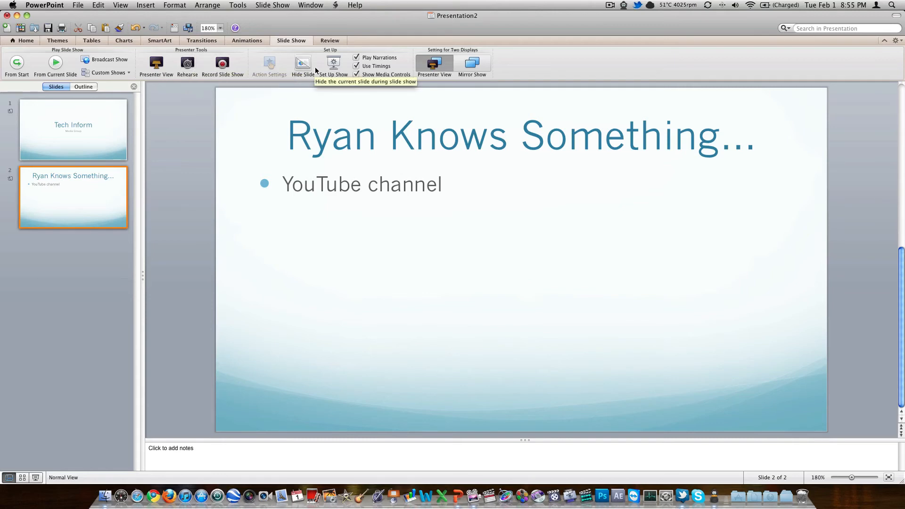
mouse_move(473, 63)
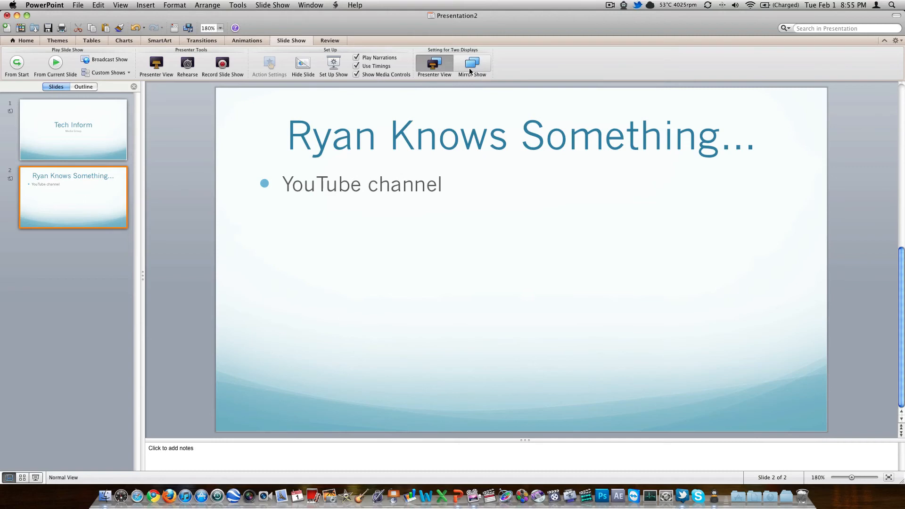
Browse Review, Home and Charts options, return to Transitions and start a presentation search.
click(330, 40)
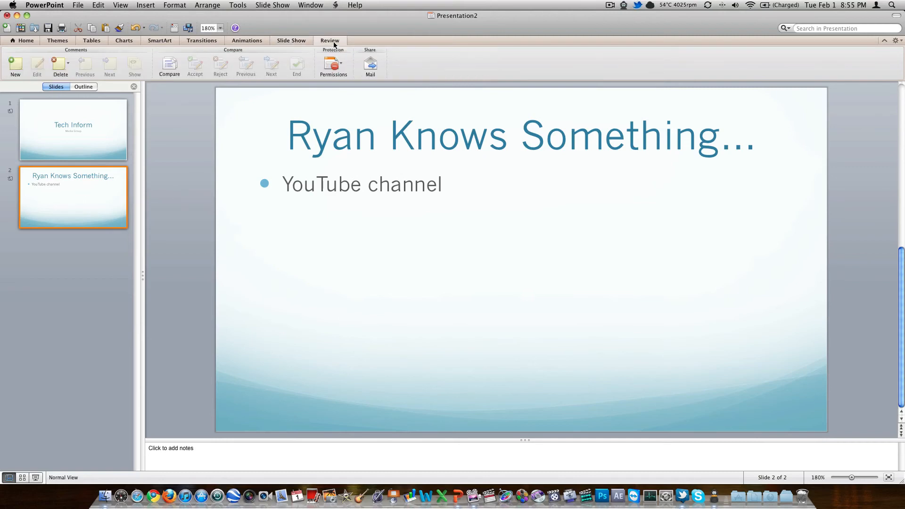
mouse_move(41, 77)
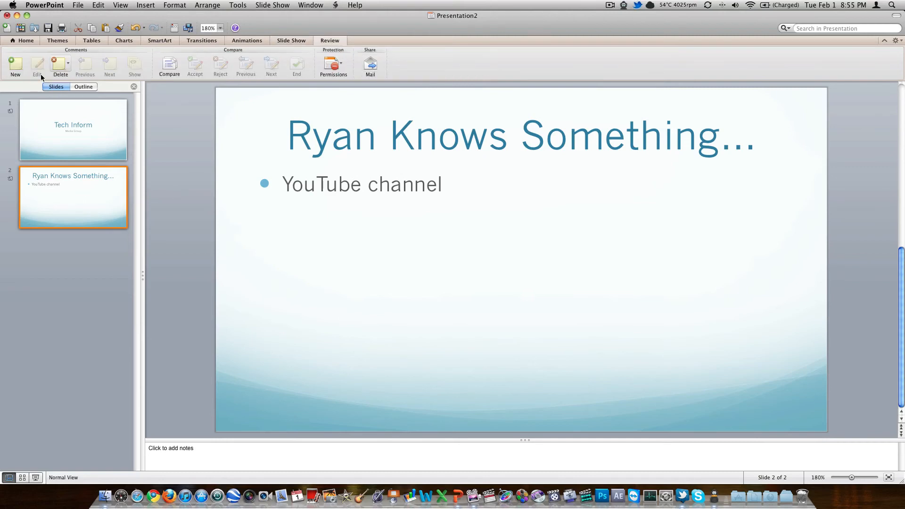
mouse_move(135, 65)
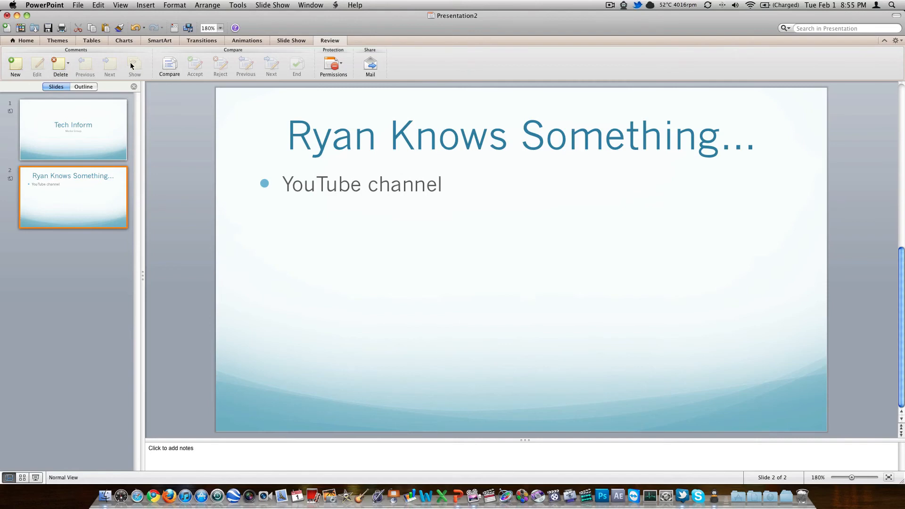
mouse_move(38, 45)
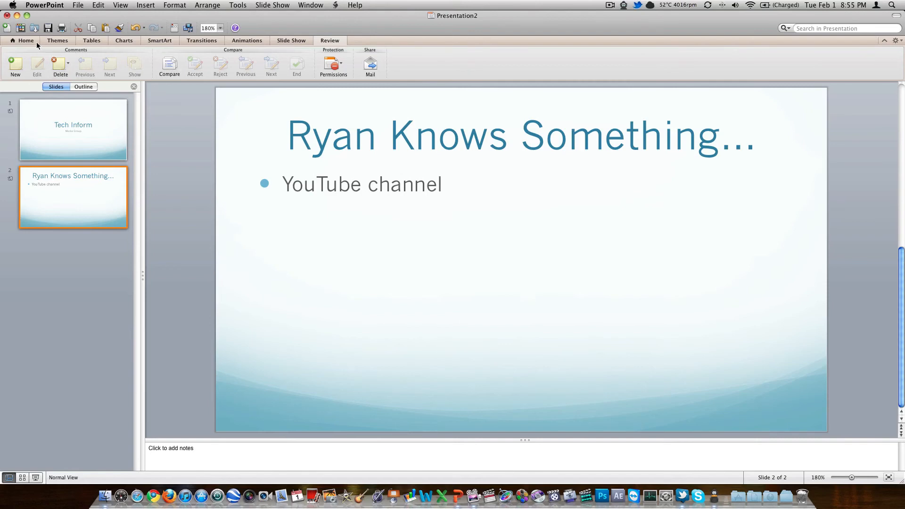
click(25, 41)
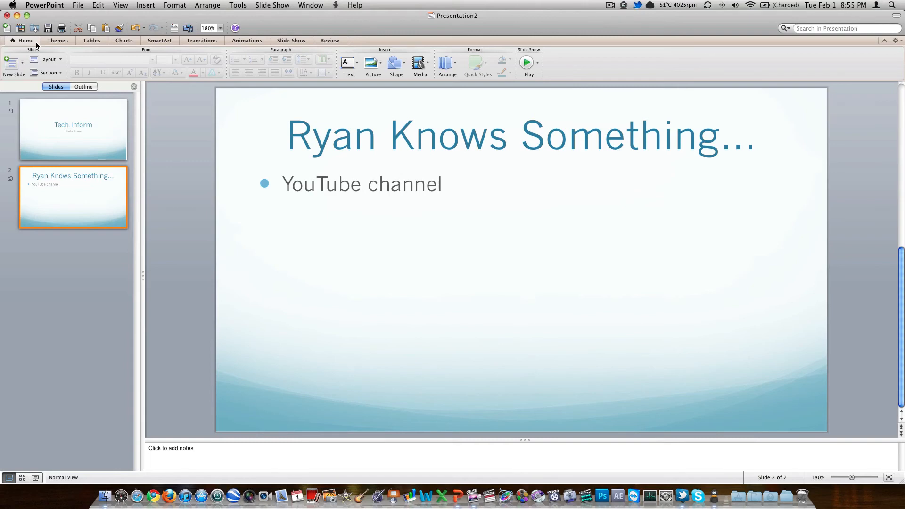
click(124, 41)
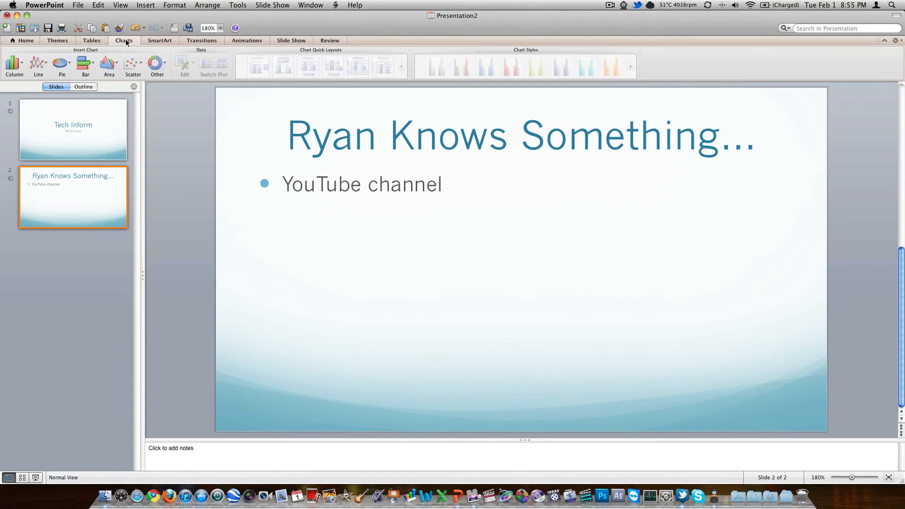
click(202, 40)
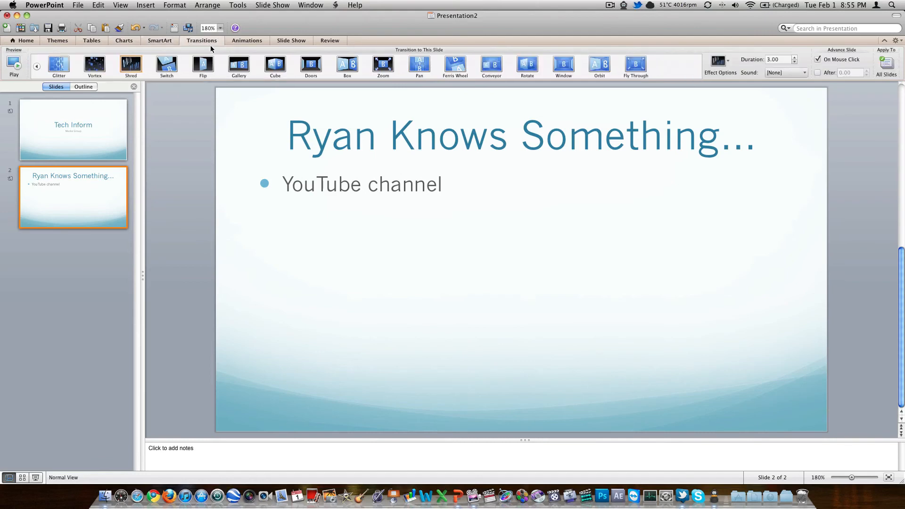
click(843, 28)
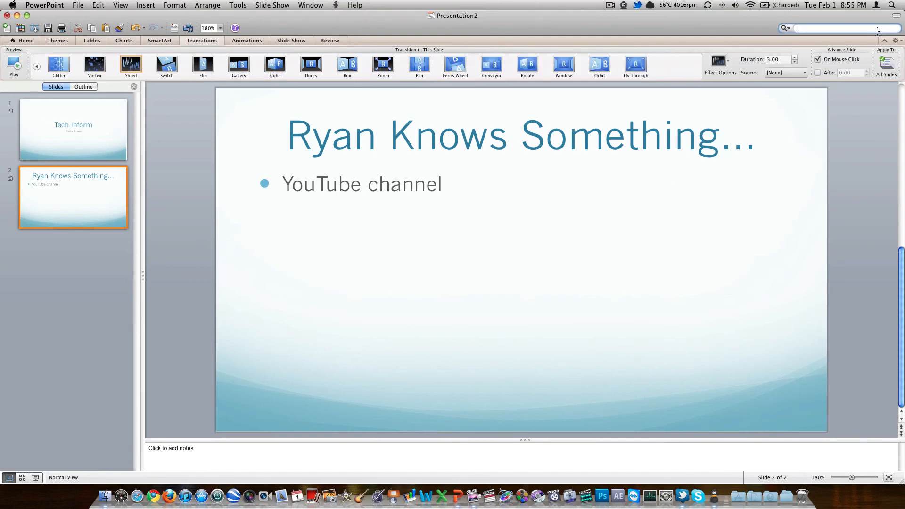
Search the presentation for 'ryan'.
text(ryan)
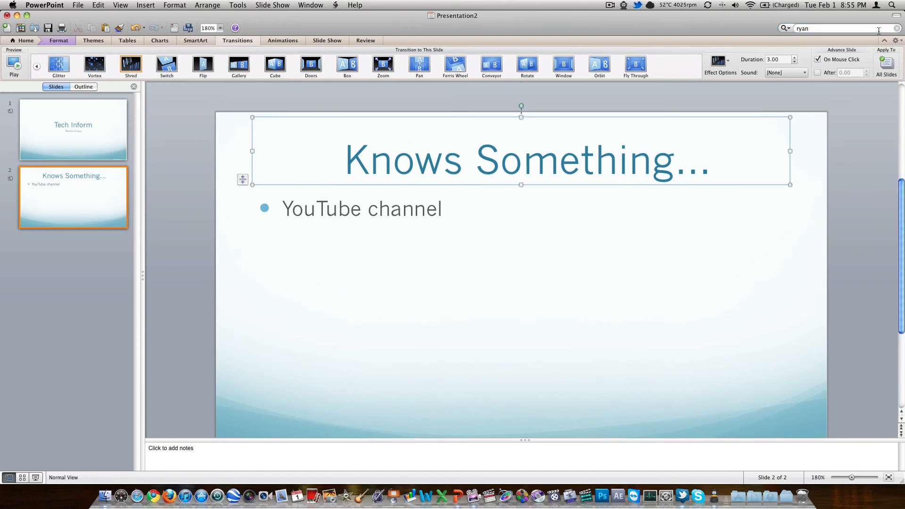
text(Ryan)
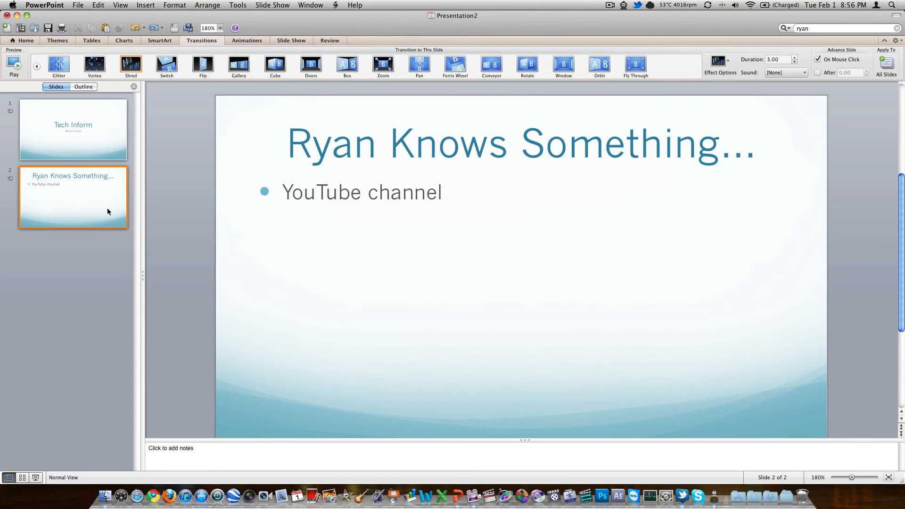
mouse_move(106, 211)
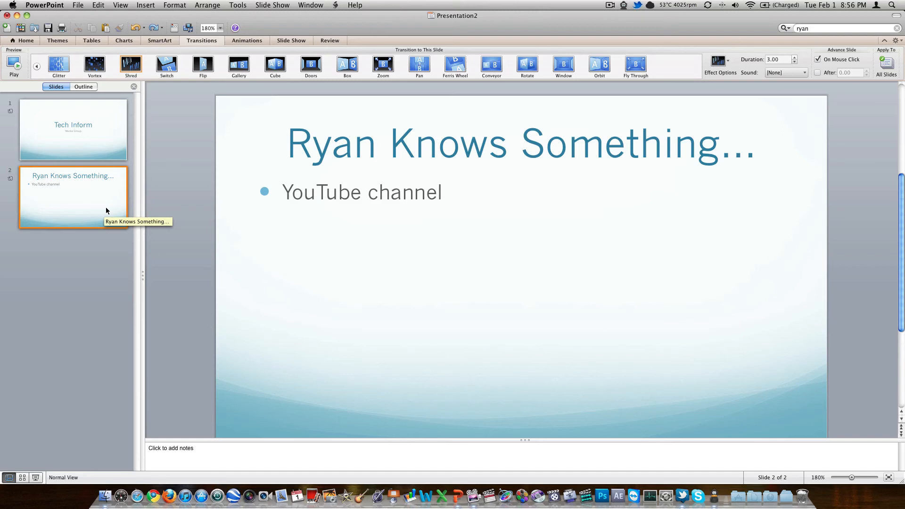
mouse_move(392, 497)
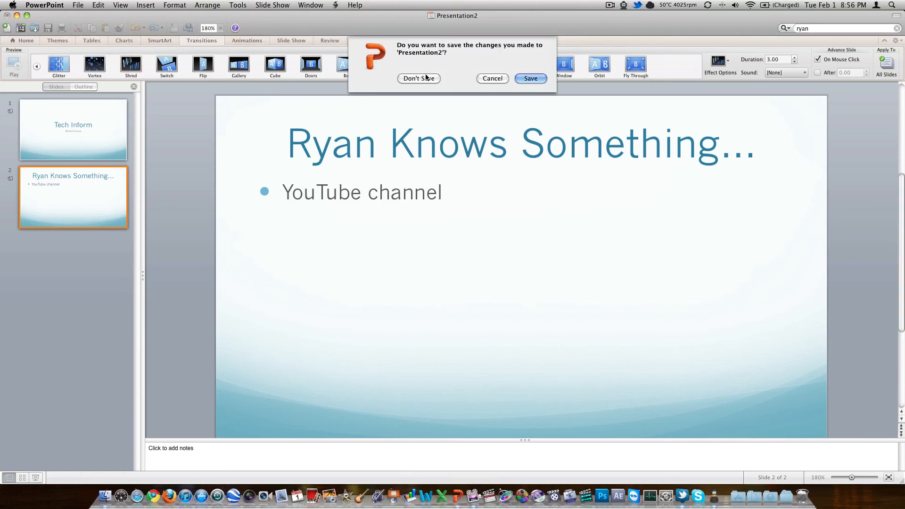
Close Presentation2 without saving its changes.
click(418, 78)
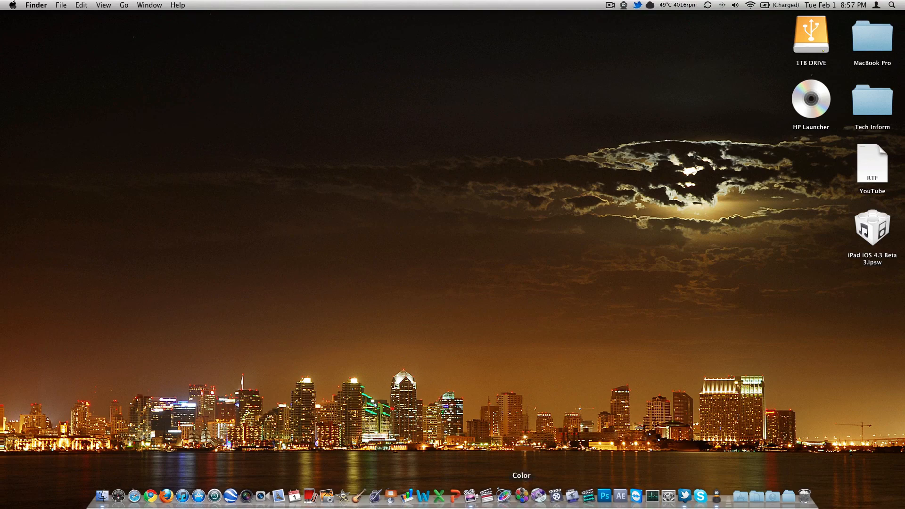
Launch Safari from the Dock and load techinform.us from the bookmarks bar.
click(155, 495)
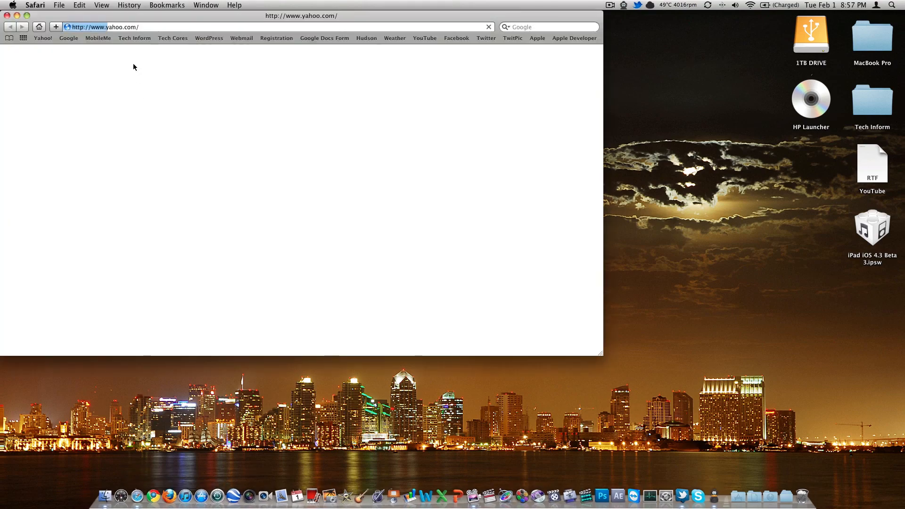
click(134, 37)
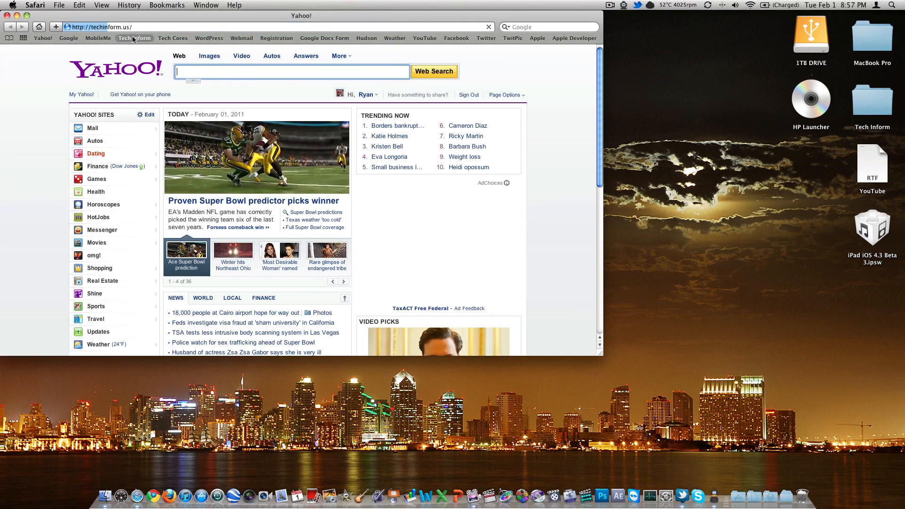
click(135, 38)
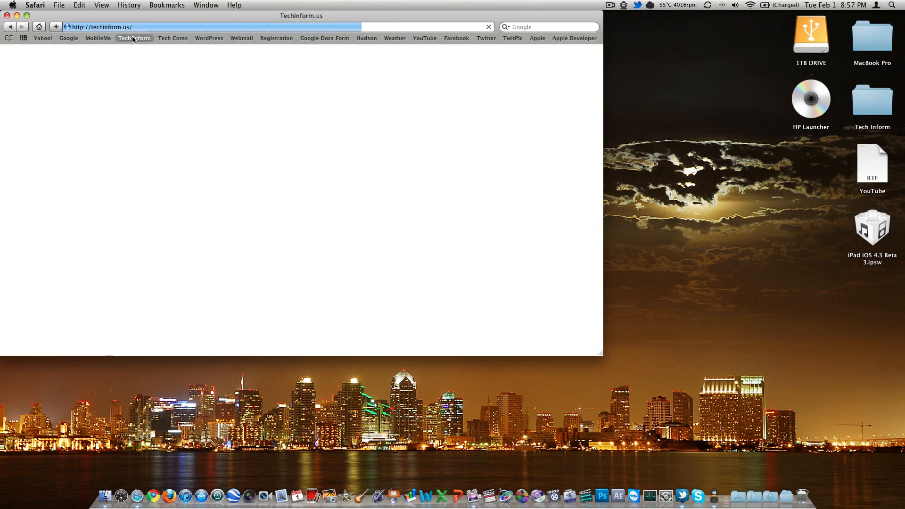